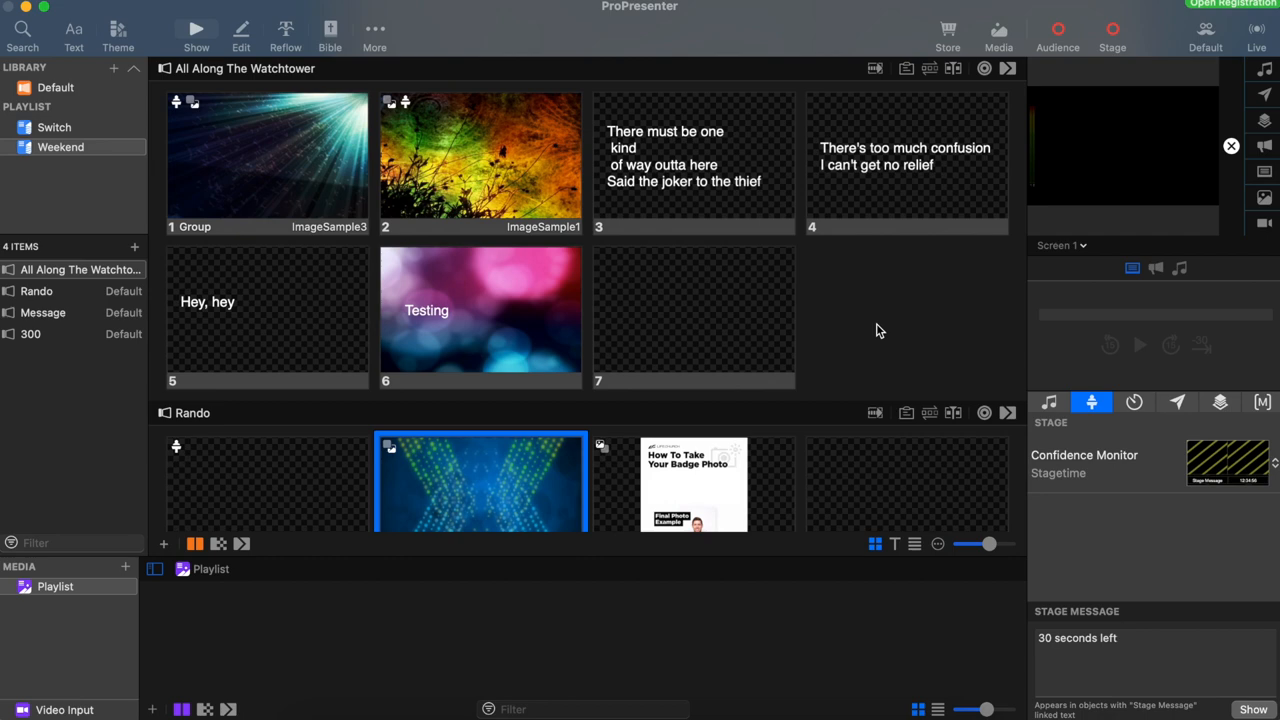
Quick-edit slide 3 so its lyric reads "There must be some kind"
{"action": "right_click", "coordinate": [692, 160]}
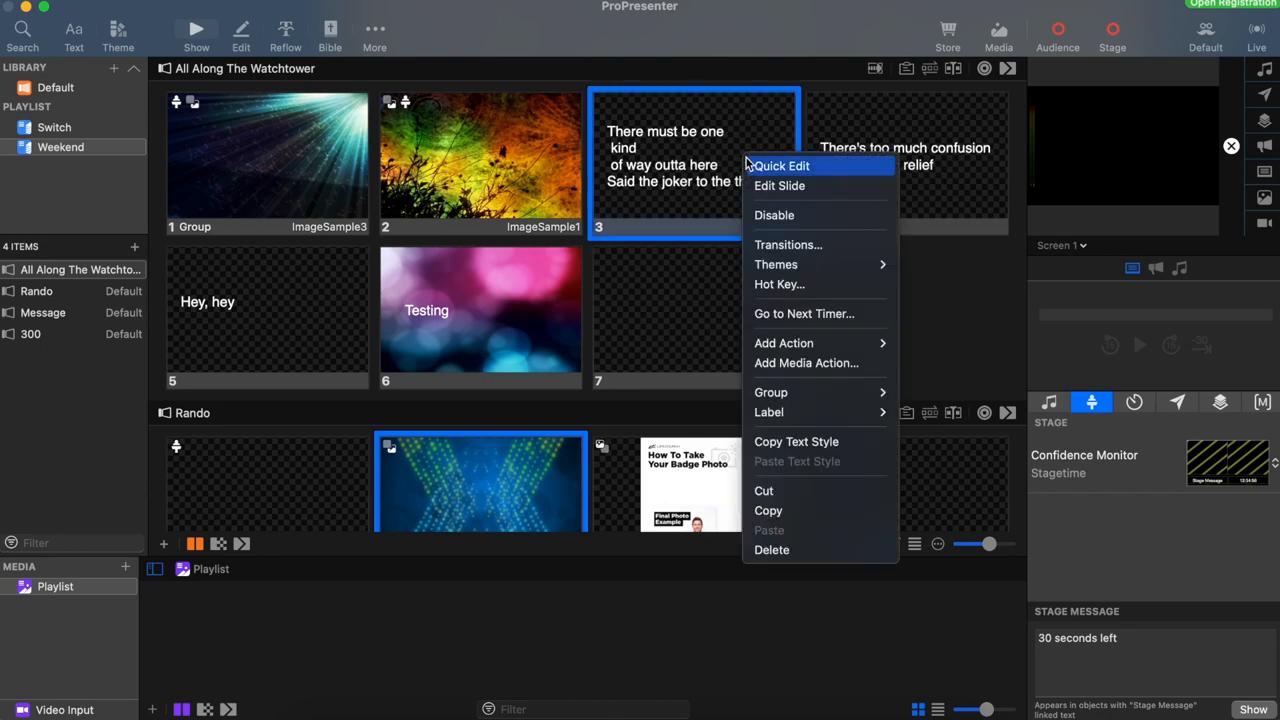
{"action": "left_click", "coordinate": [780, 164]}
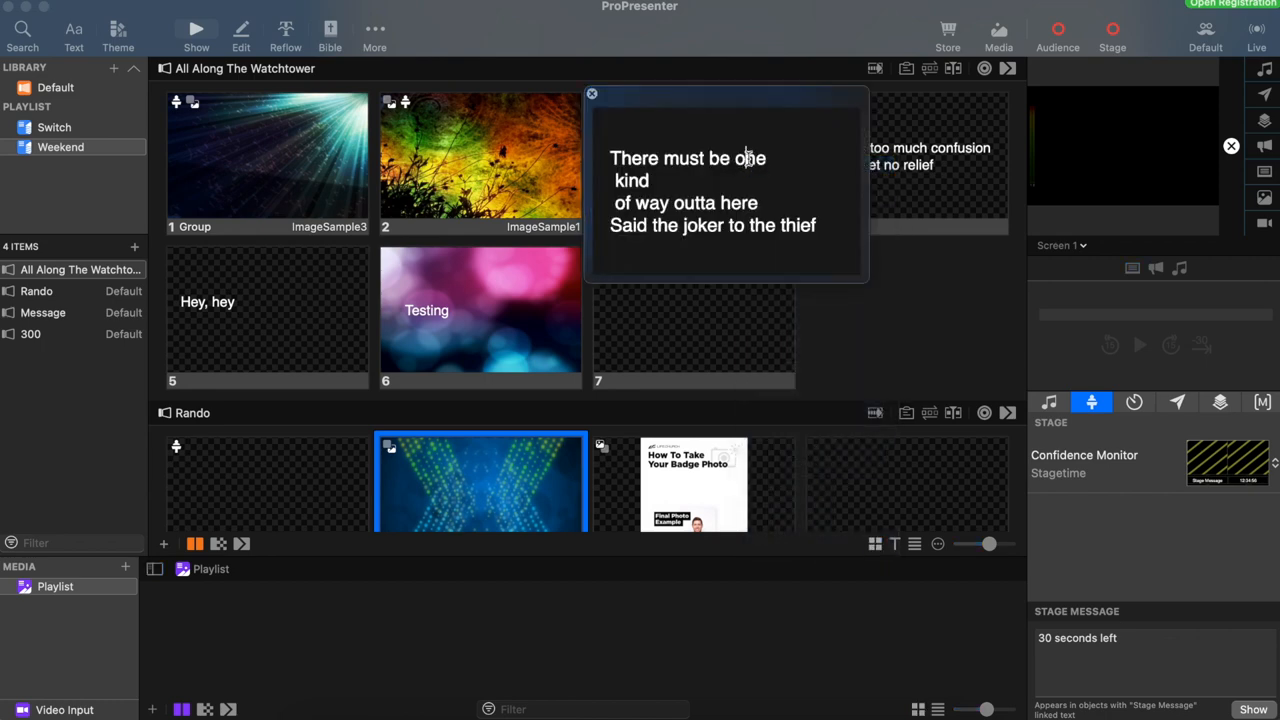
{"action": "type", "text": "some"}
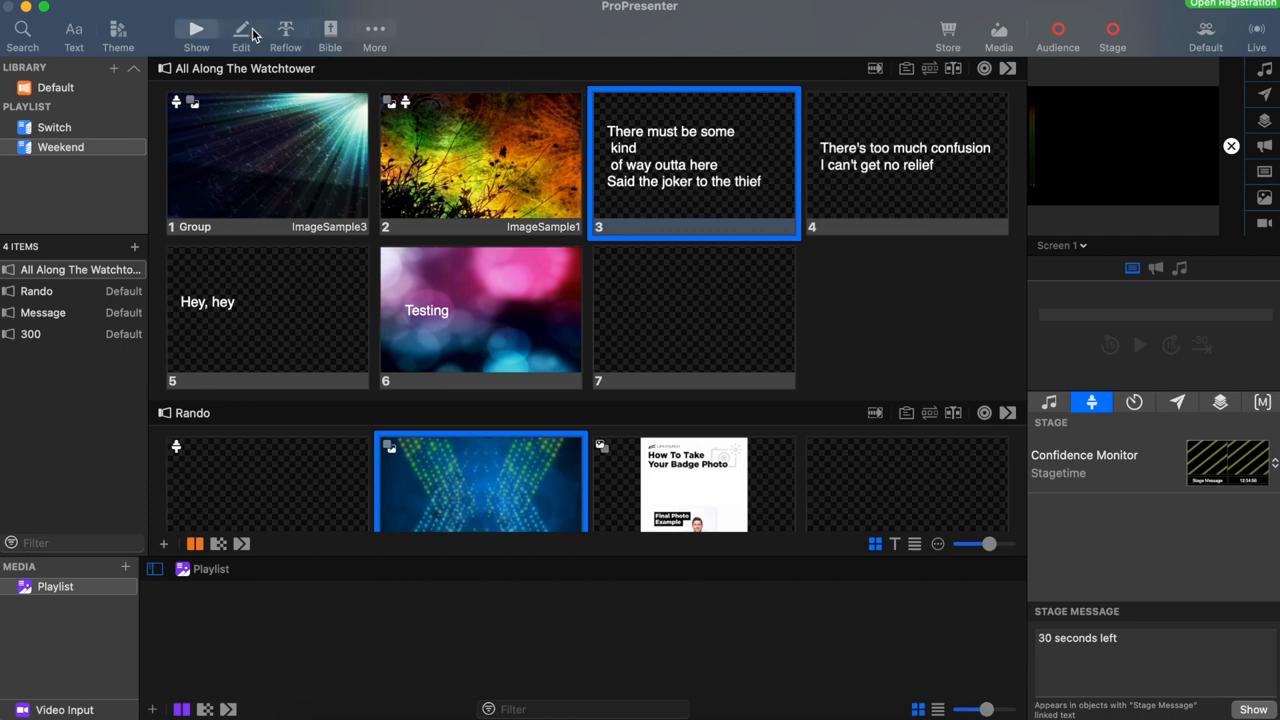
Load empty slide 7 of "All Along The Watchtower" in the editor, ready to add an object
{"action": "left_click", "coordinate": [240, 36]}
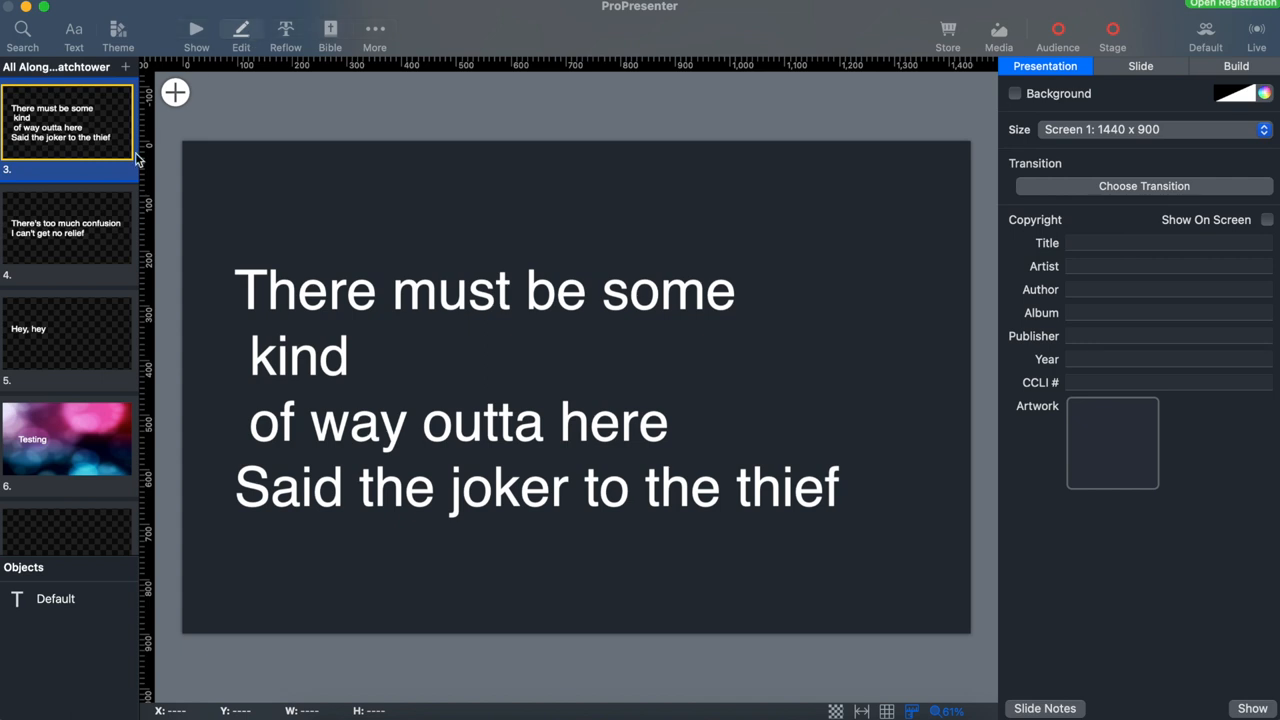
{"action": "scroll", "scroll_direction": "down", "scroll_amount": 3}
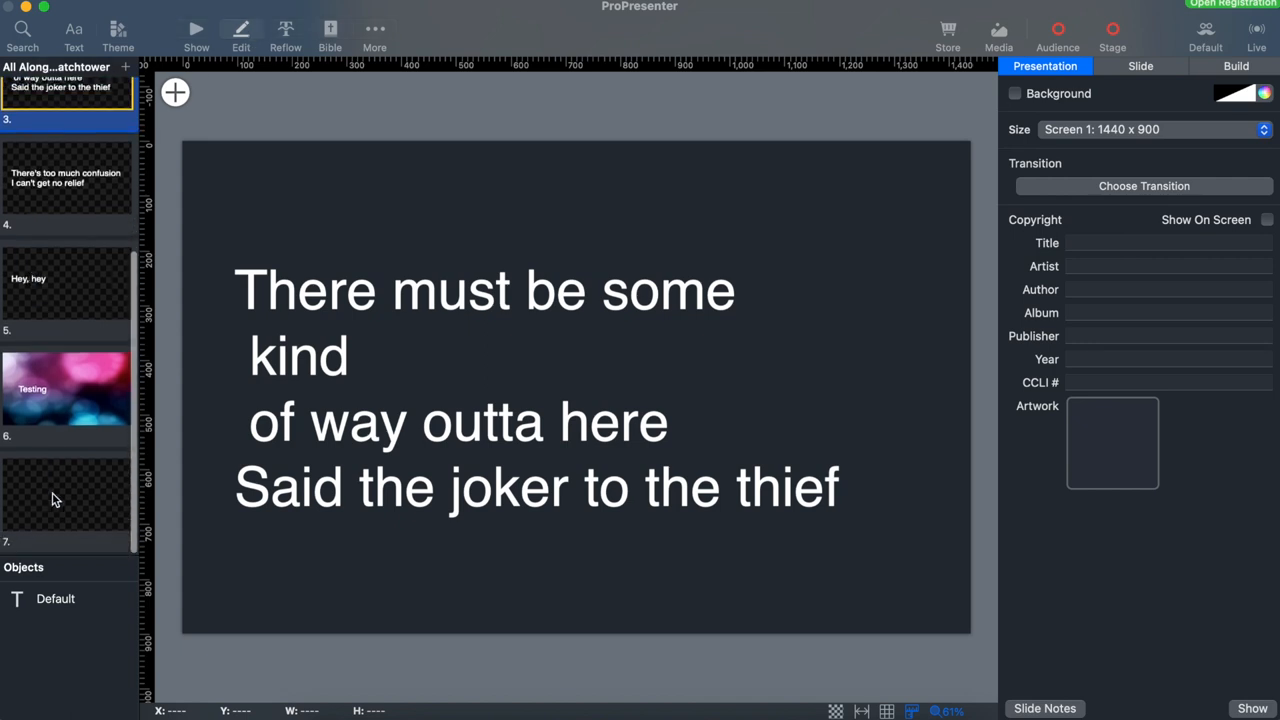
{"action": "left_click", "coordinate": [64, 496]}
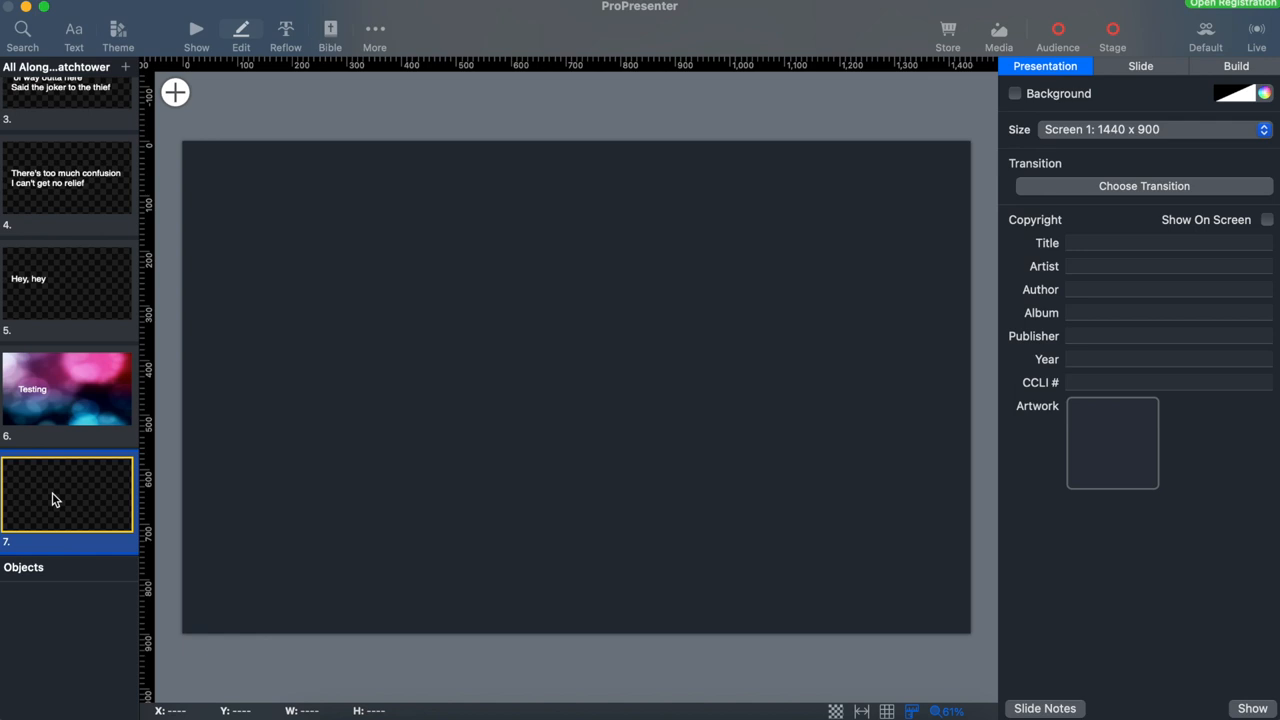
{"action": "left_click", "coordinate": [176, 92]}
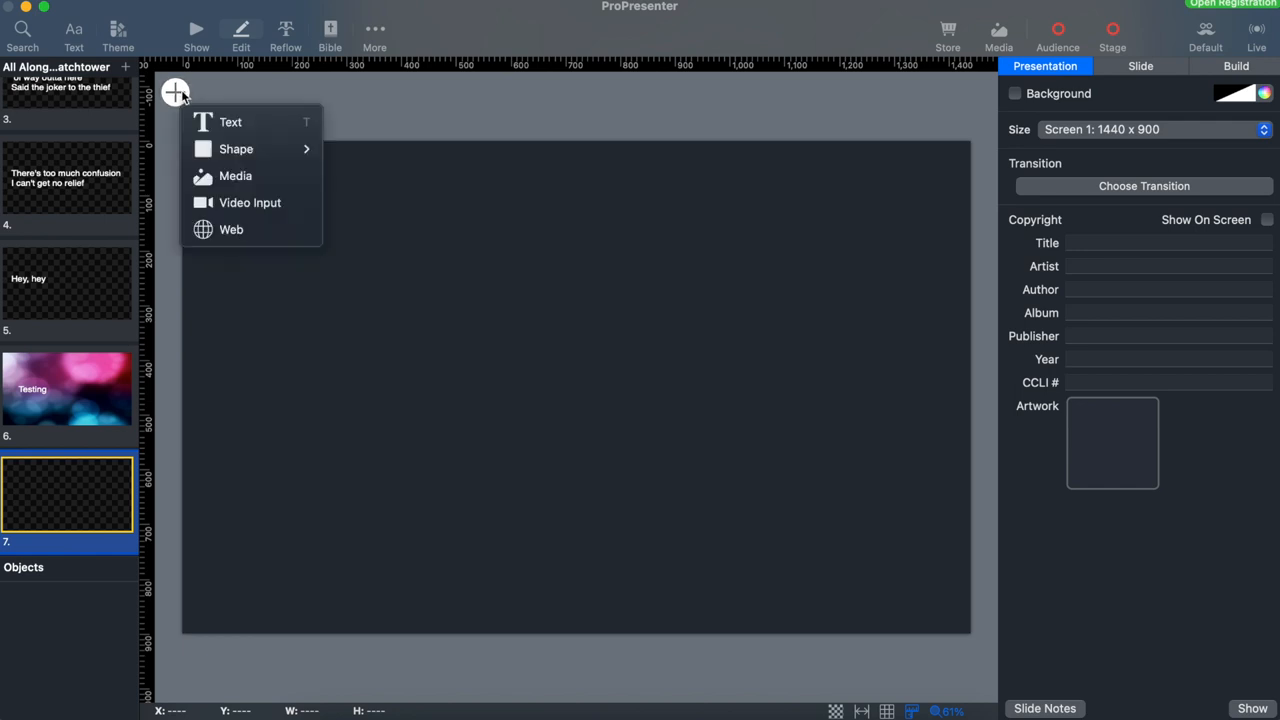
Add a text box reading "Testing 123" to slide 7 and reselect it
{"action": "left_click", "coordinate": [230, 122]}
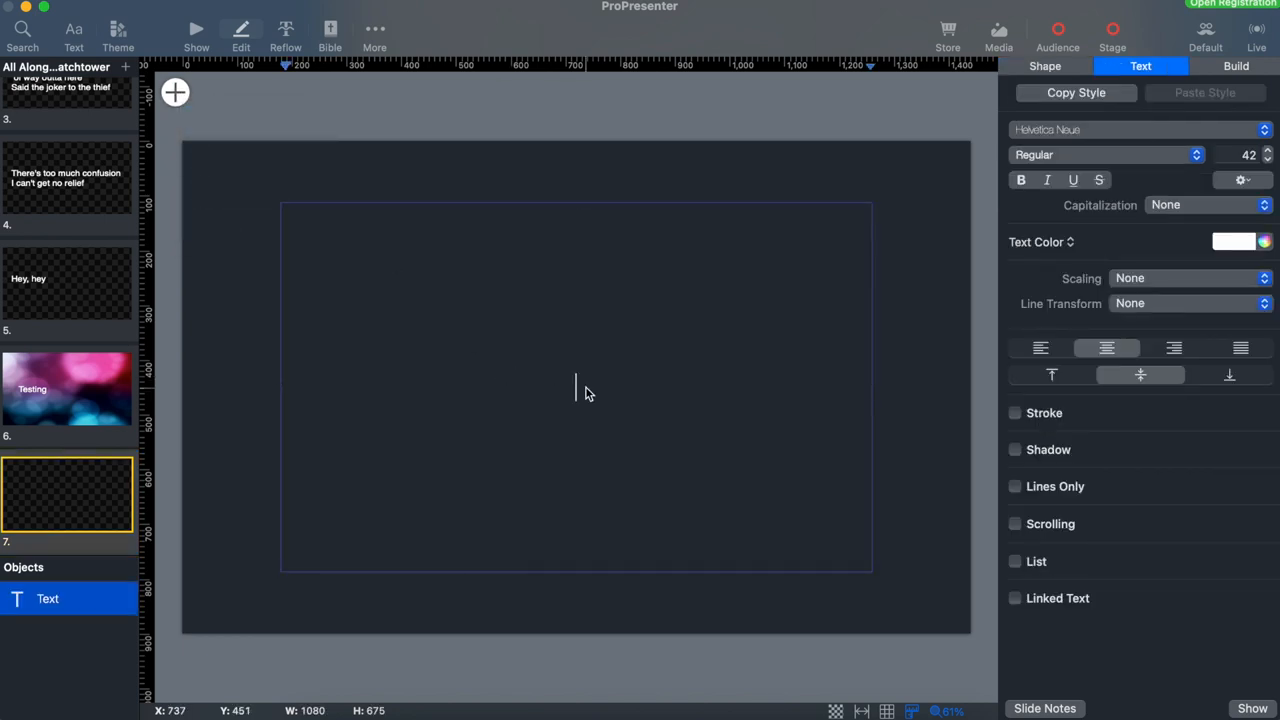
{"action": "type", "text": "Testing 123"}
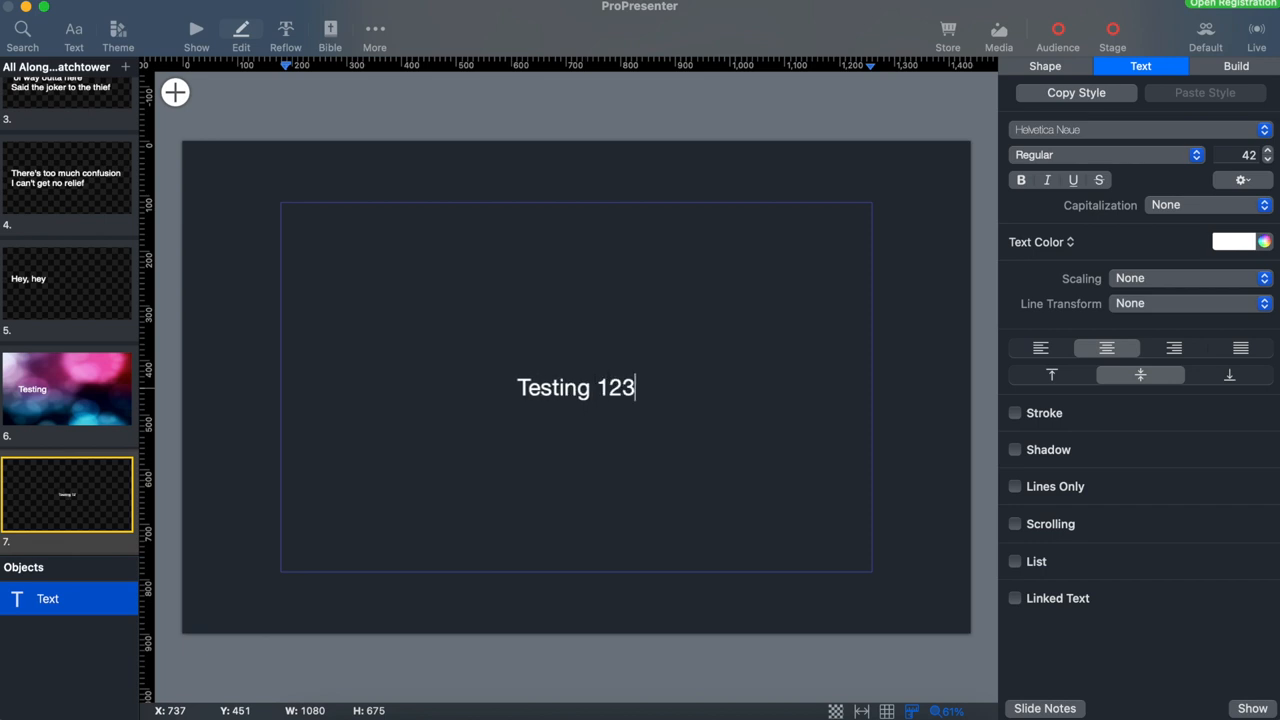
{"action": "left_click", "coordinate": [576, 500]}
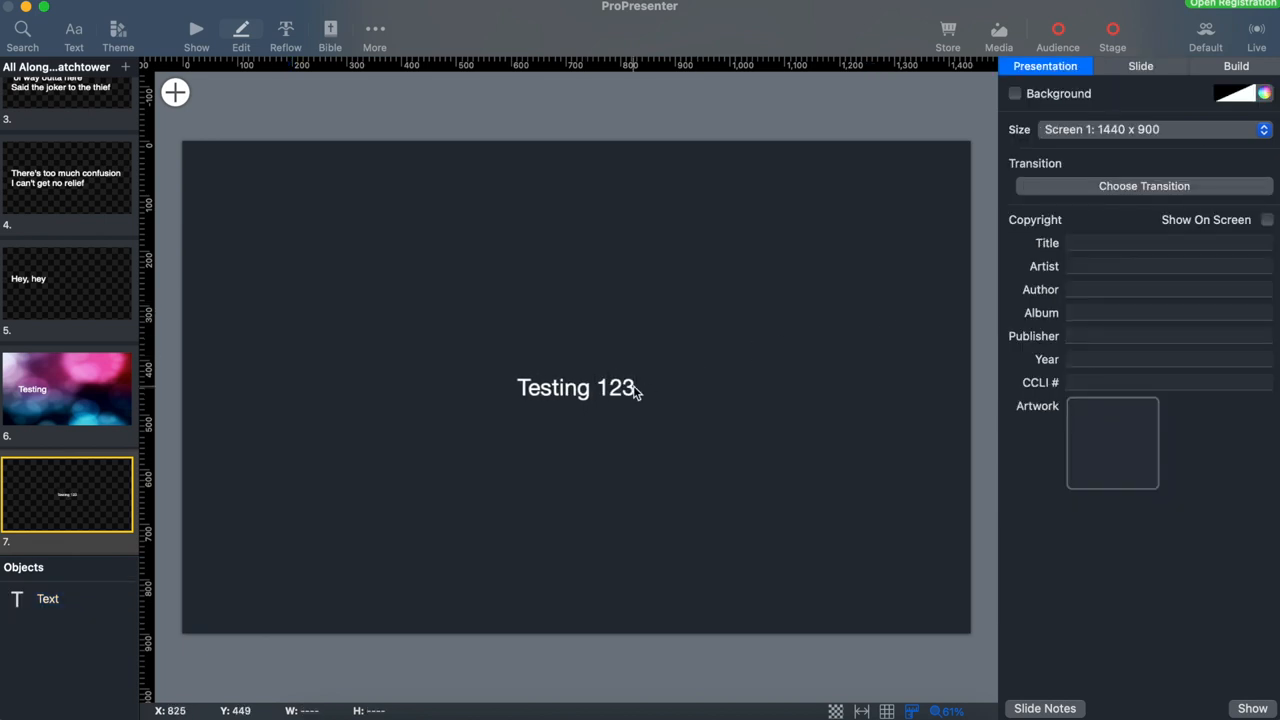
{"action": "left_click", "coordinate": [576, 388]}
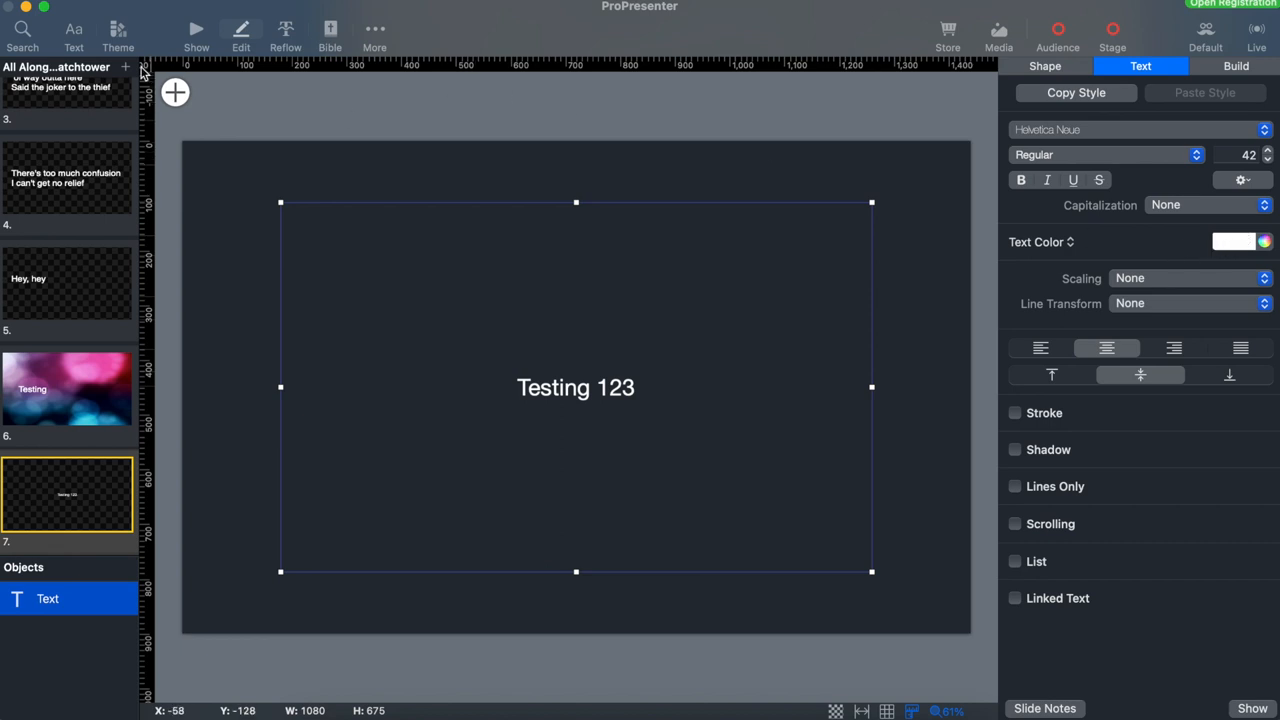
Set the Testing 123 text to the Al Nile typeface at size 60
{"action": "left_click", "coordinate": [72, 30]}
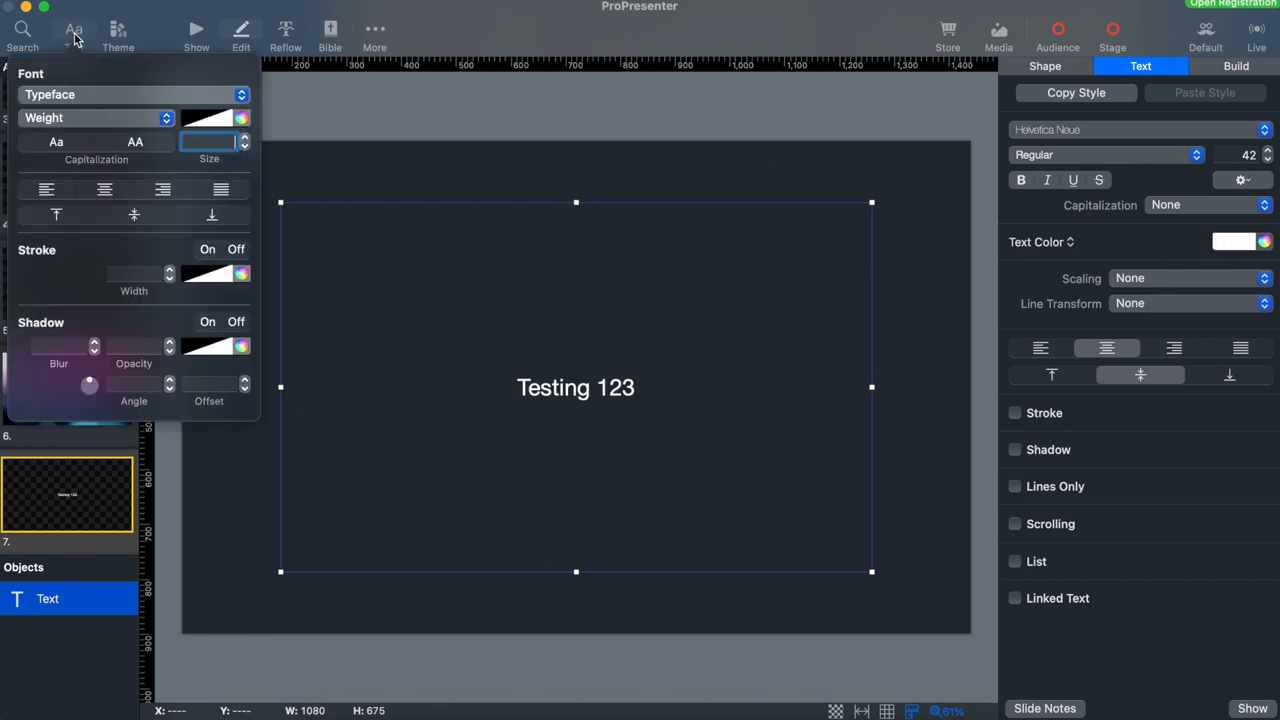
{"action": "left_click", "coordinate": [130, 94]}
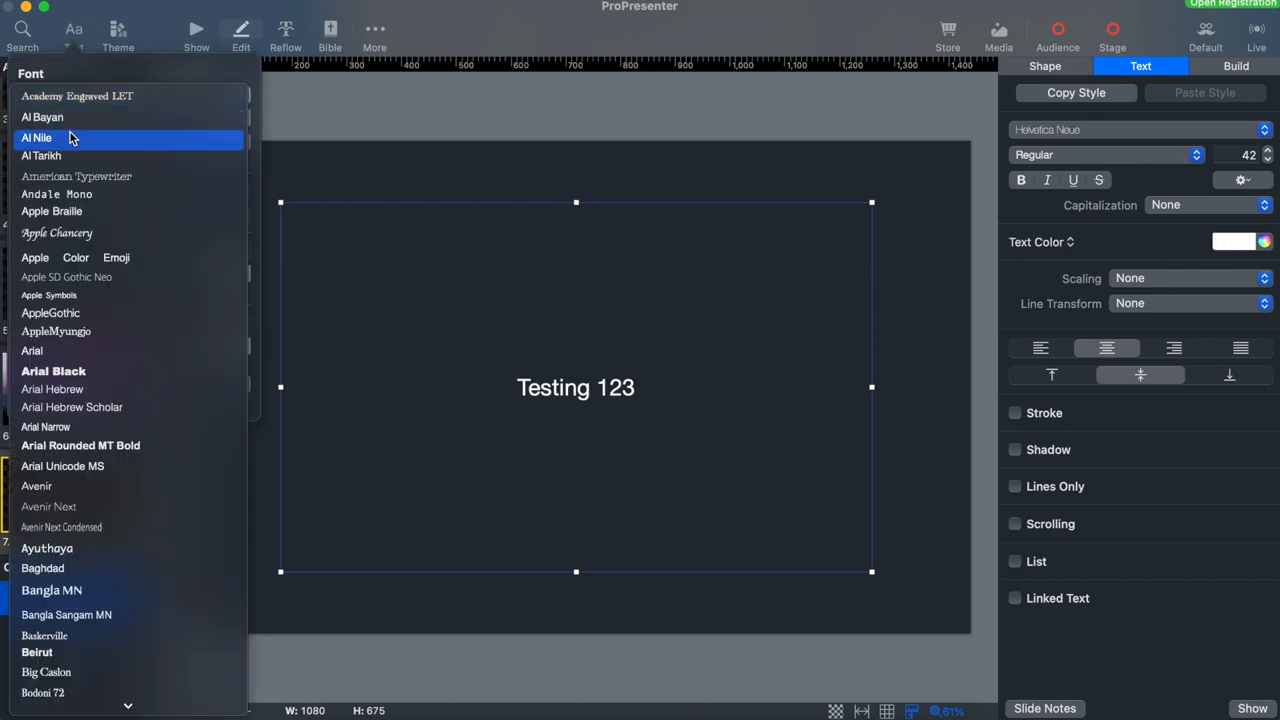
{"action": "left_click", "coordinate": [36, 136]}
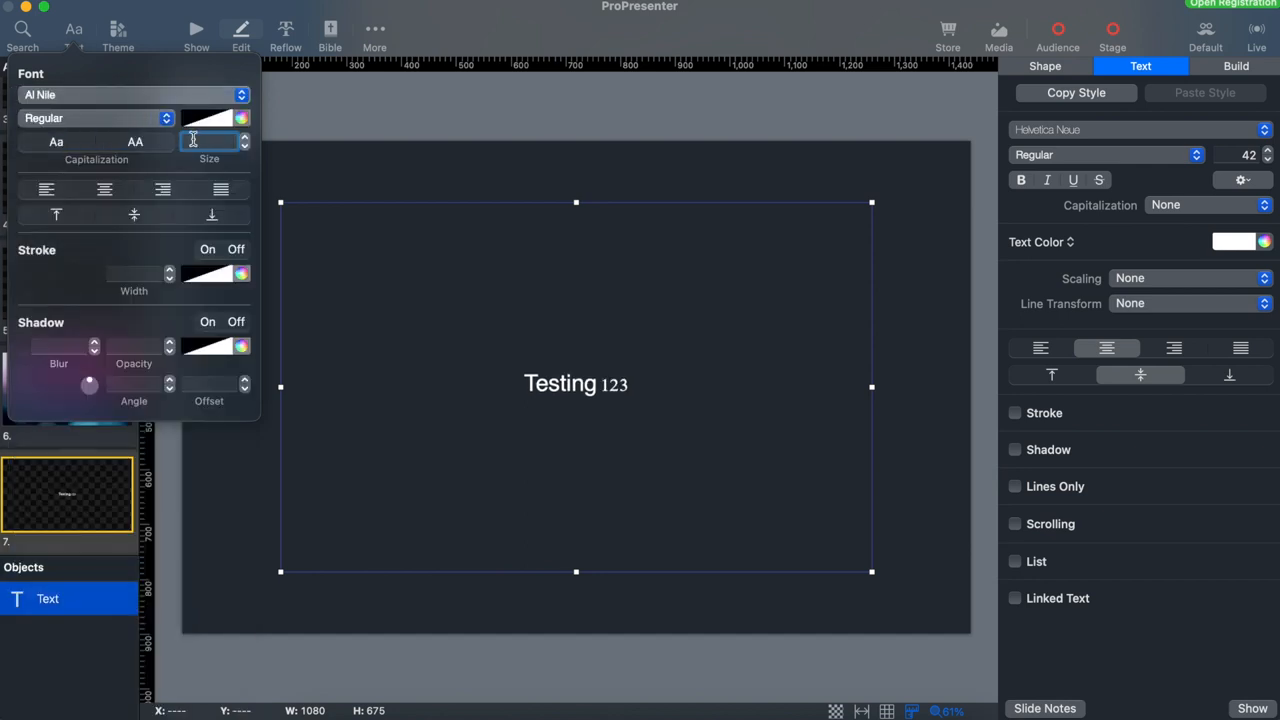
{"action": "type", "text": "60"}
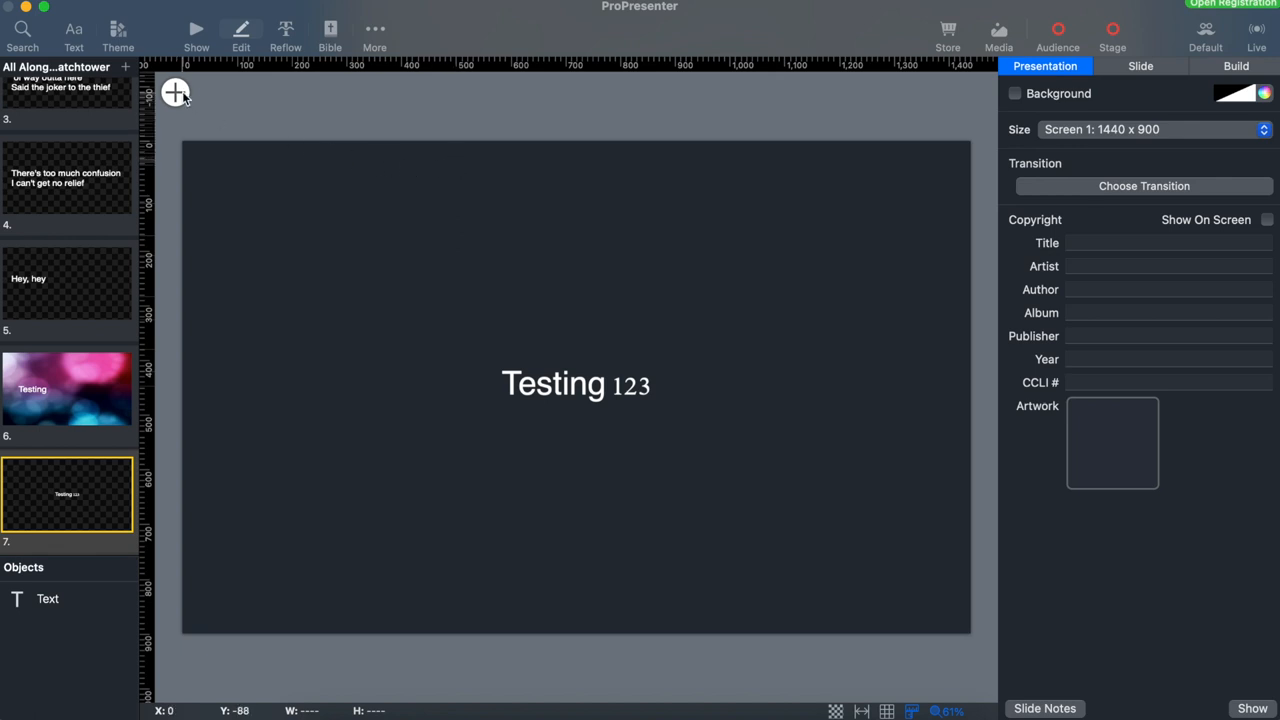
Add a rectangle above the text, stretch it wider, and reach its fill colour choices
{"action": "left_click", "coordinate": [176, 92]}
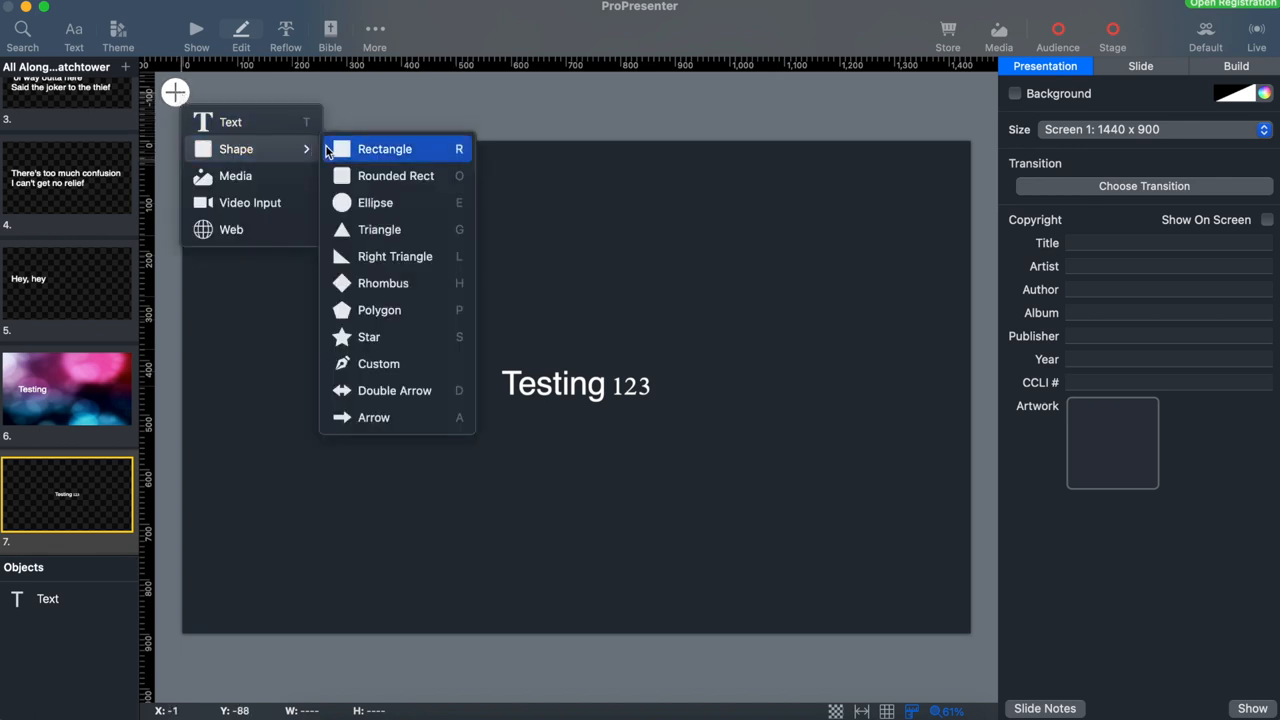
{"action": "left_click", "coordinate": [384, 148]}
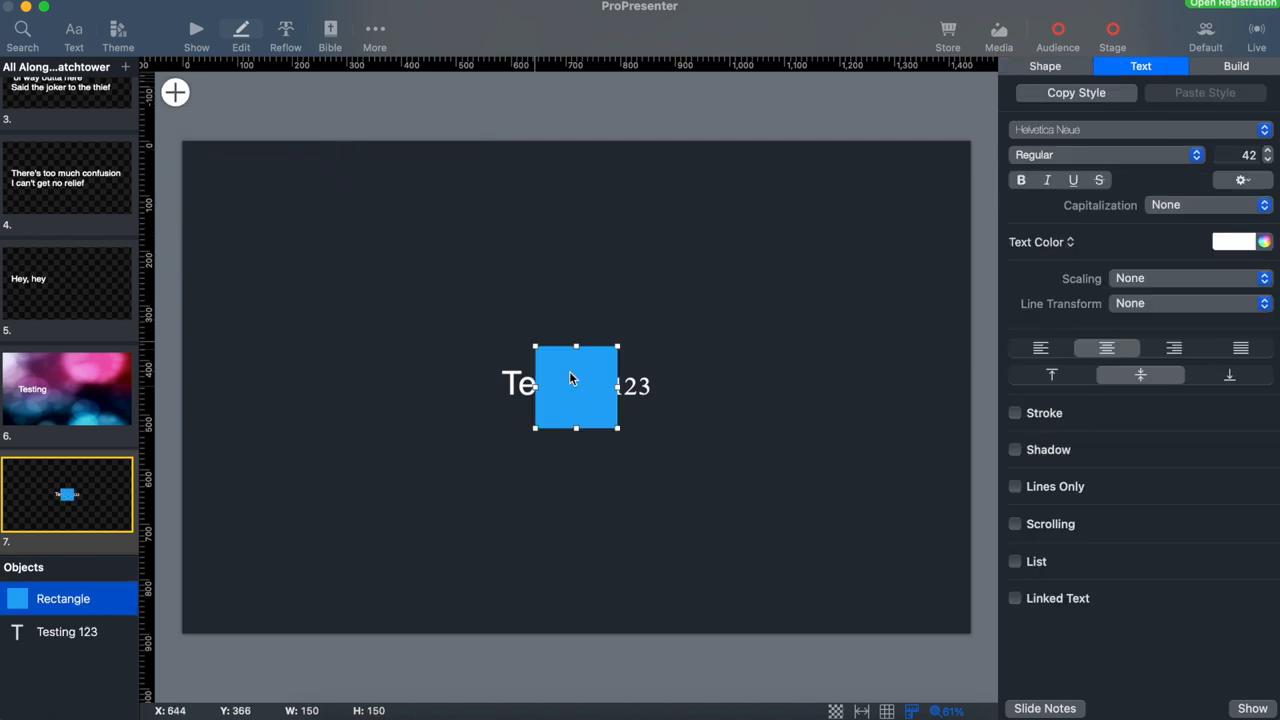
{"action": "left_click_drag", "start_coordinate": [576, 388], "coordinate": [416, 270]}
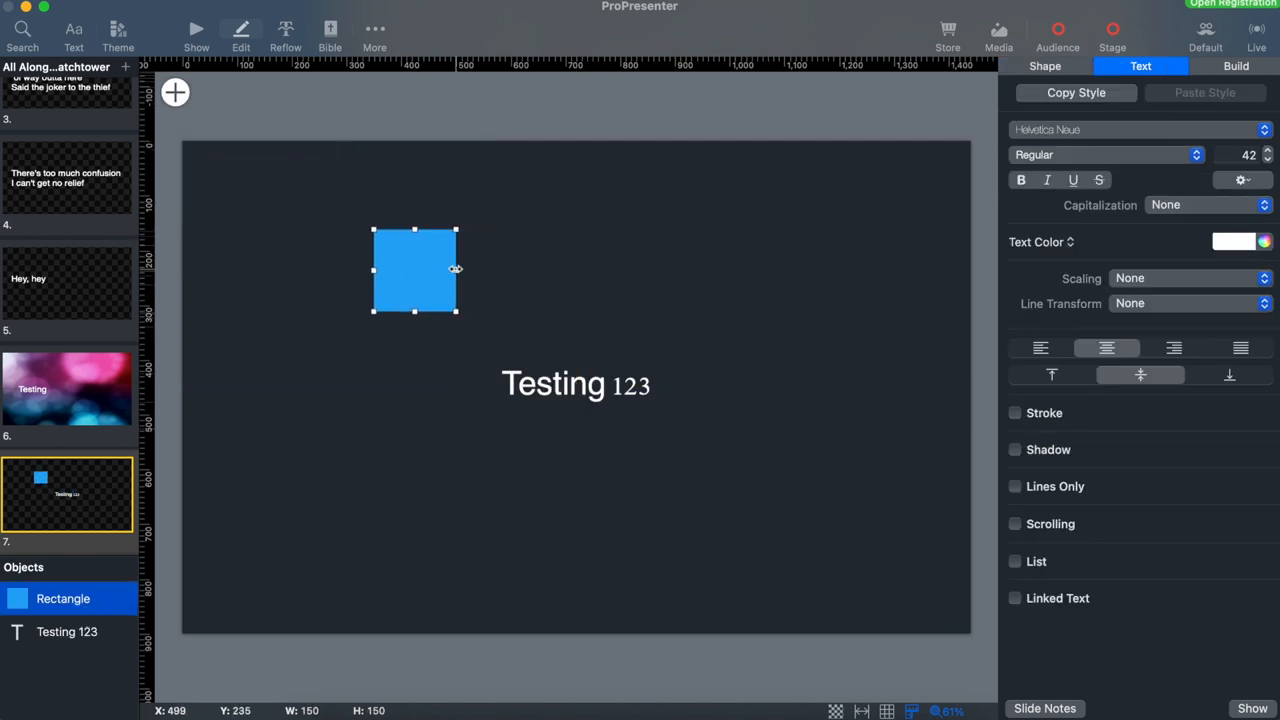
{"action": "left_click_drag", "start_coordinate": [456, 270], "coordinate": [656, 270]}
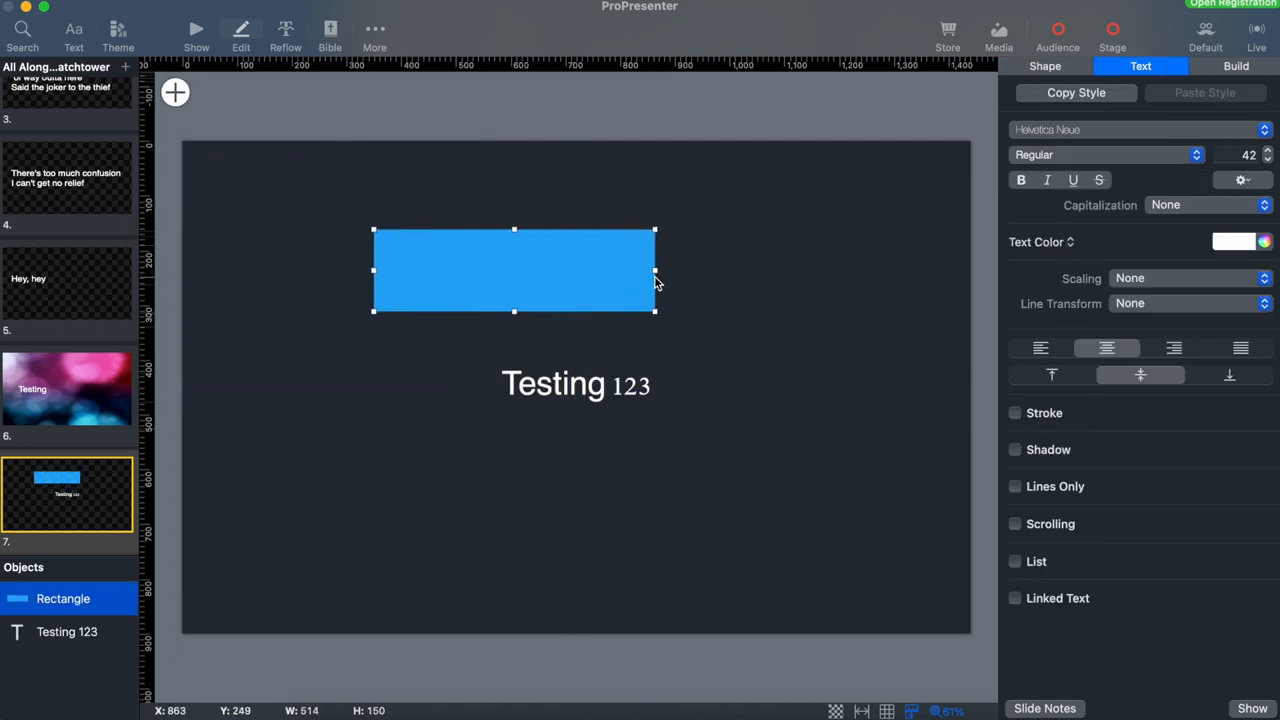
{"action": "mouse_move", "coordinate": [670, 276]}
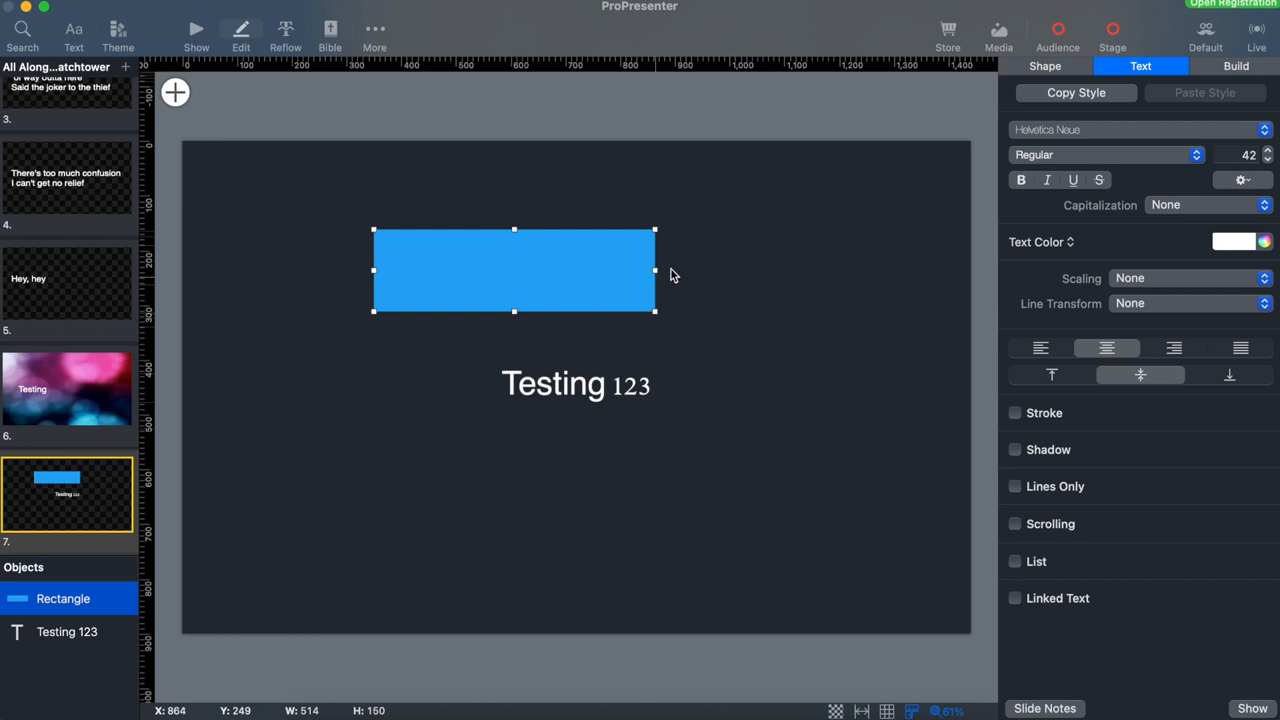
{"action": "left_click", "coordinate": [1044, 66]}
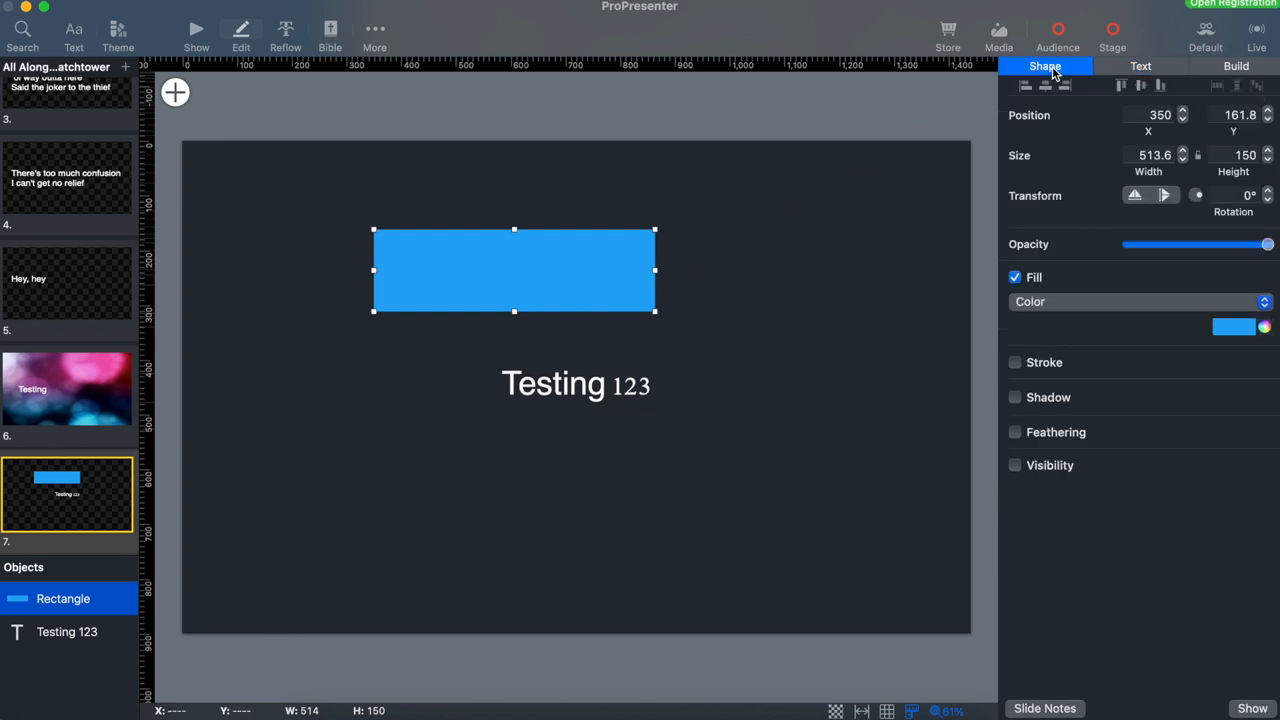
{"action": "left_click", "coordinate": [1234, 328]}
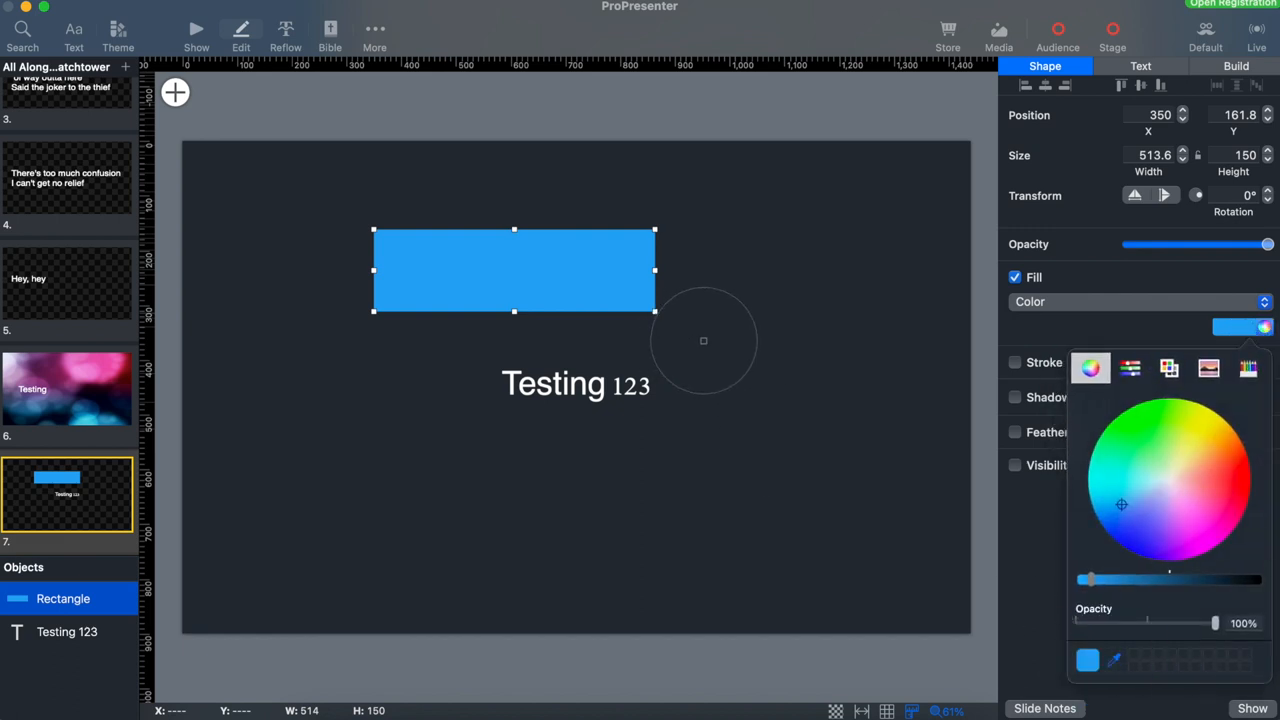
{"action": "left_click", "coordinate": [1148, 492]}
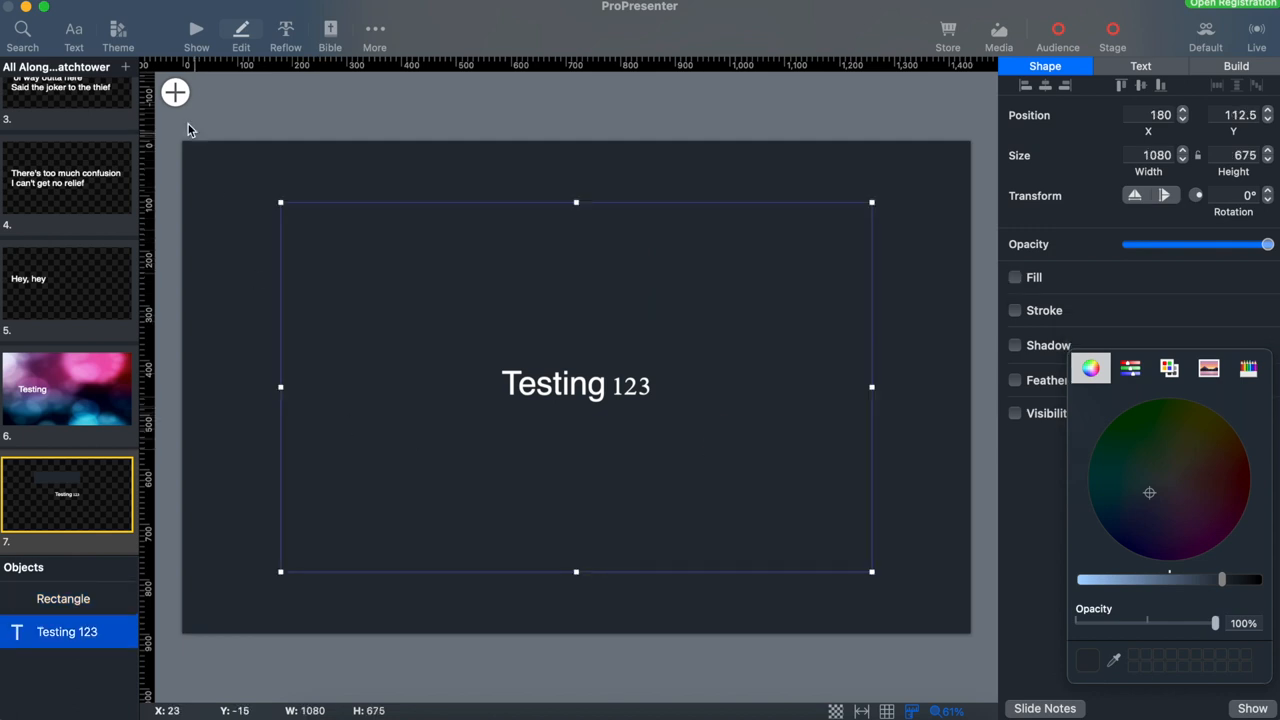
Place the LIFE.CHURCH logo image on slide 7 and nudge it slightly down and right
{"action": "left_click", "coordinate": [176, 92]}
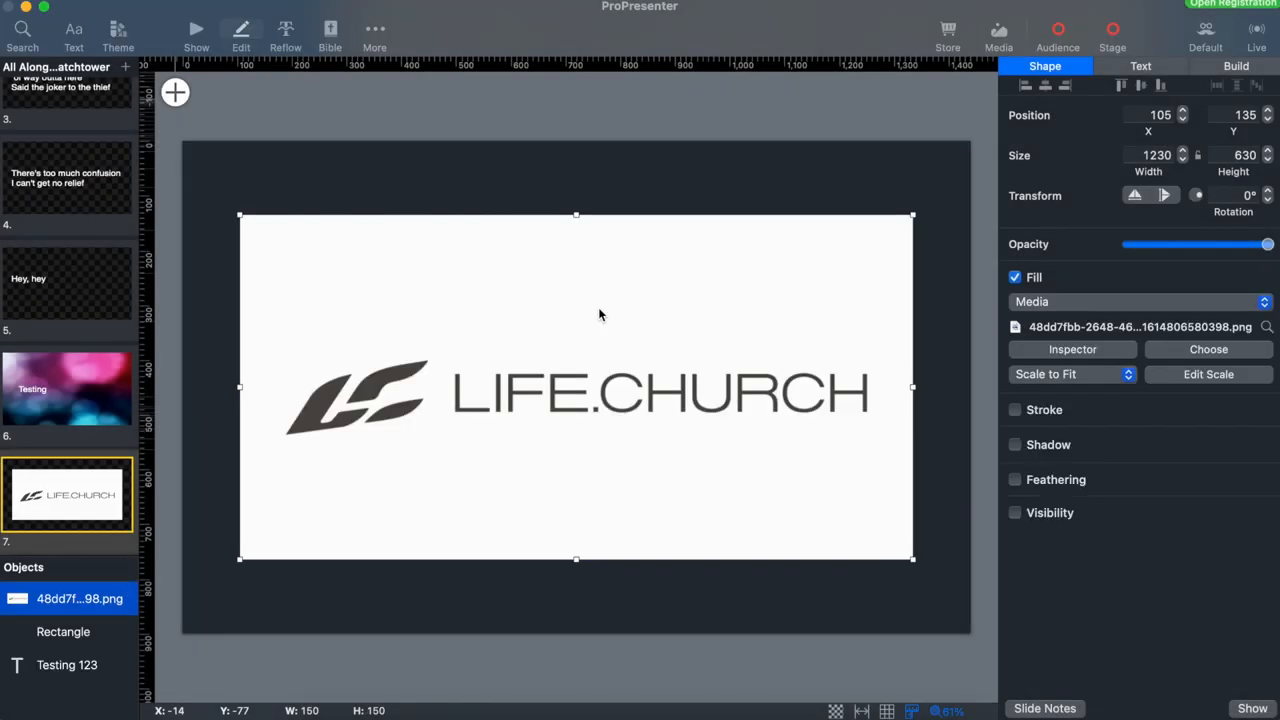
{"action": "mouse_move", "coordinate": [516, 348]}
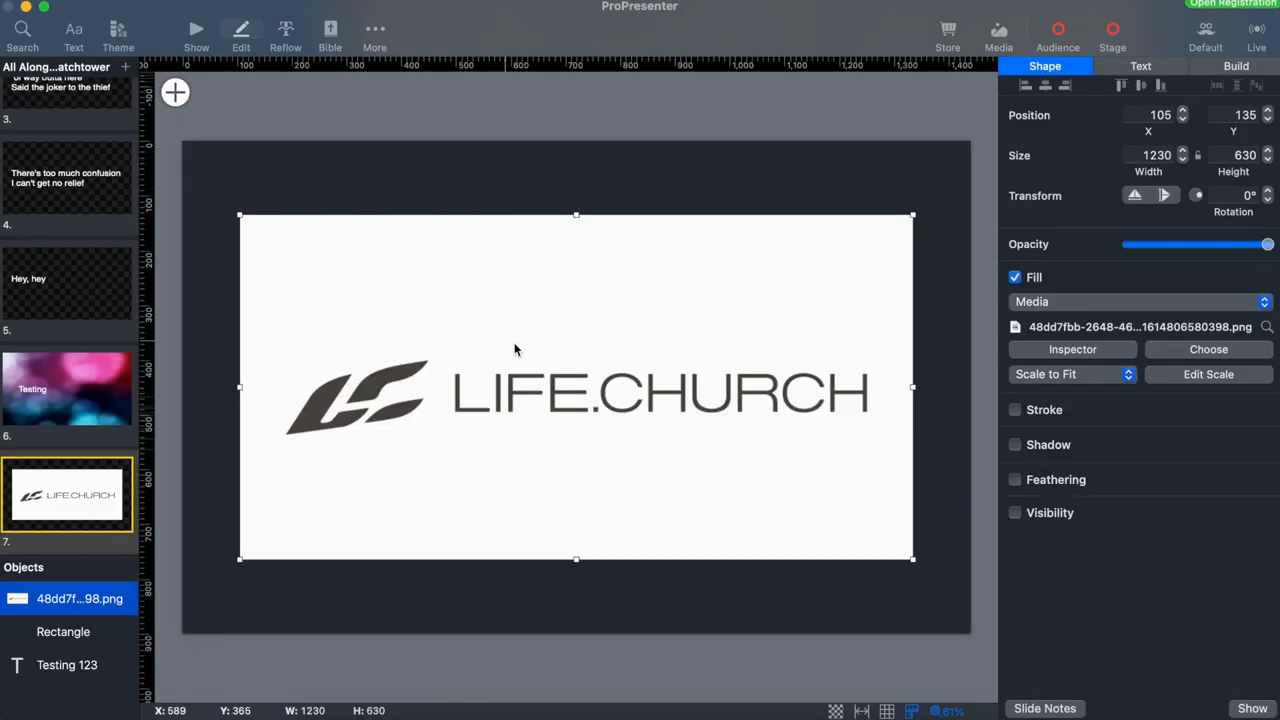
{"action": "left_click_drag", "start_coordinate": [576, 388], "coordinate": [588, 410]}
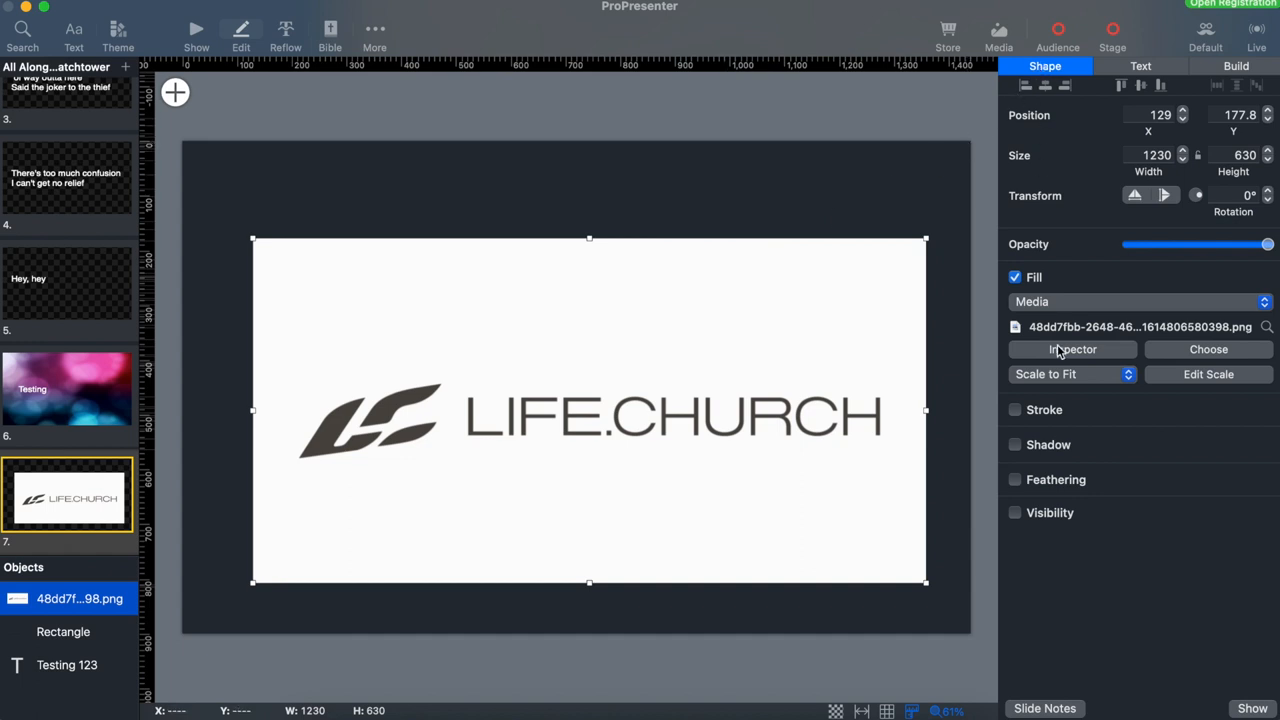
Turn on cropping for the logo image in its media Properties inspector
{"action": "left_click", "coordinate": [1072, 348]}
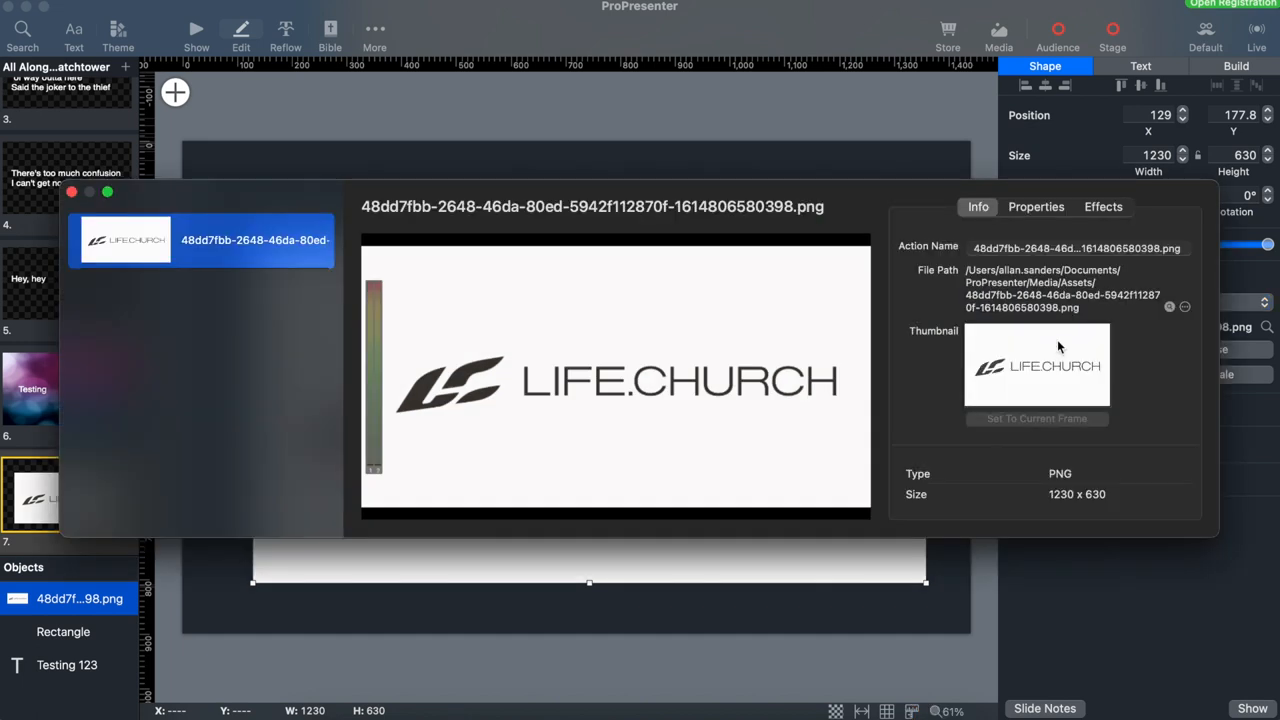
{"action": "left_click", "coordinate": [1036, 206]}
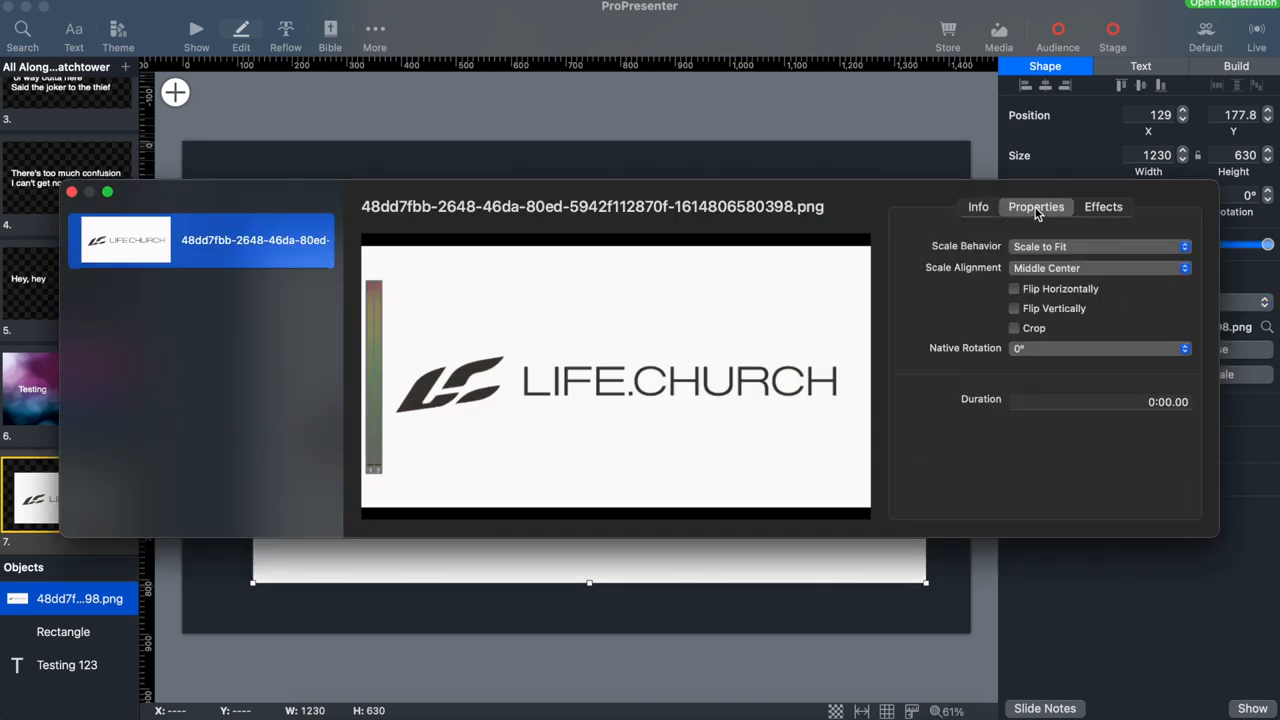
{"action": "left_click", "coordinate": [1014, 328]}
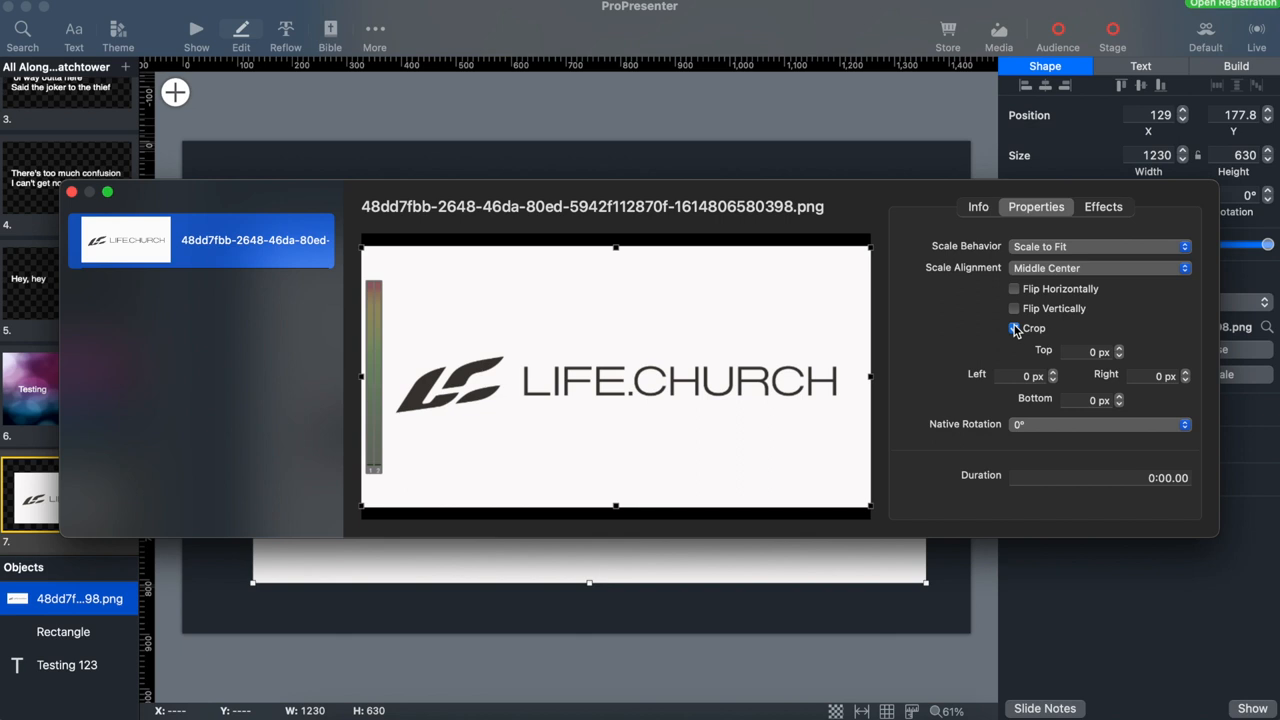
{"action": "left_click", "coordinate": [1014, 328]}
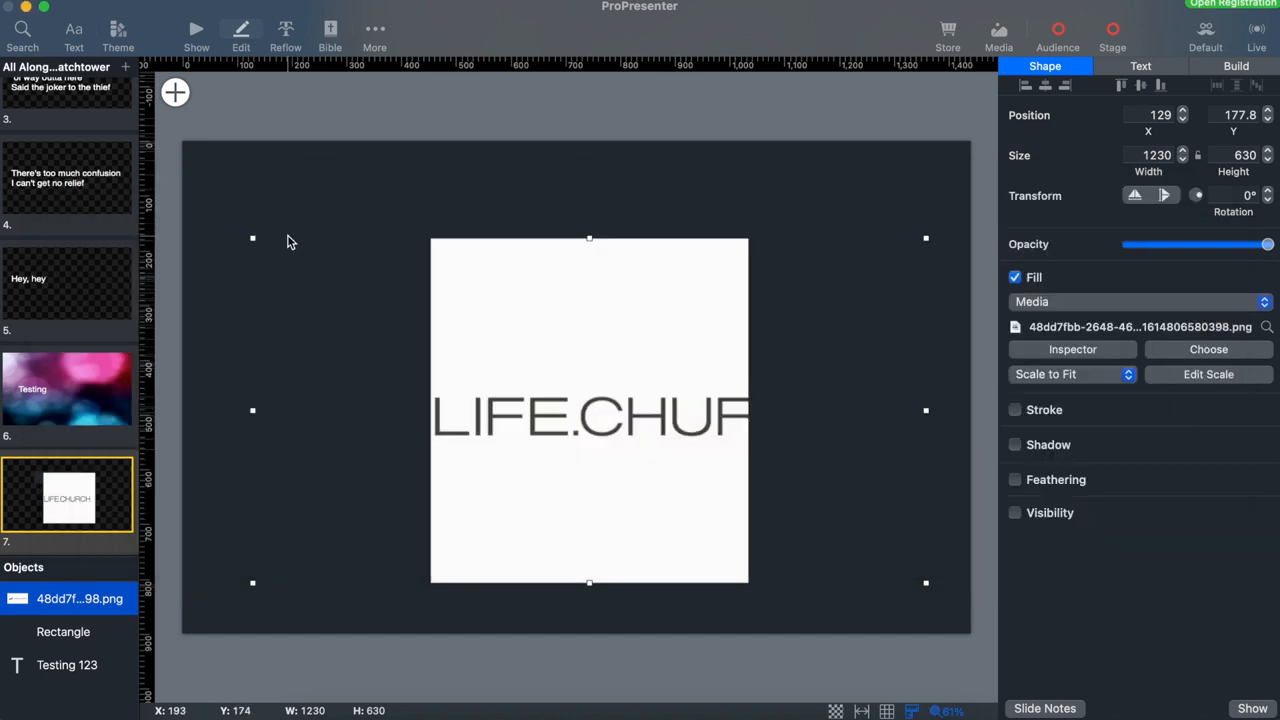
Drag the Testing 123 layer above the PNG image layer in the Objects list and select it
{"action": "left_click", "coordinate": [312, 184]}
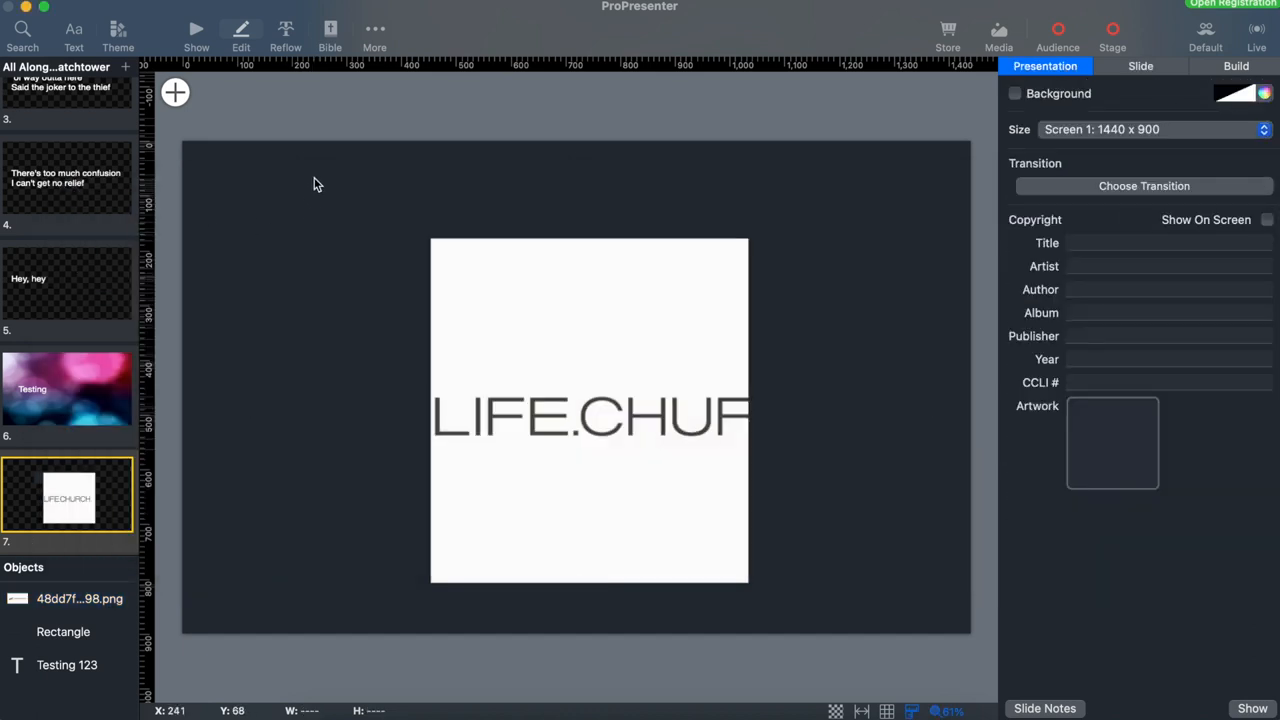
{"action": "mouse_move", "coordinate": [266, 344]}
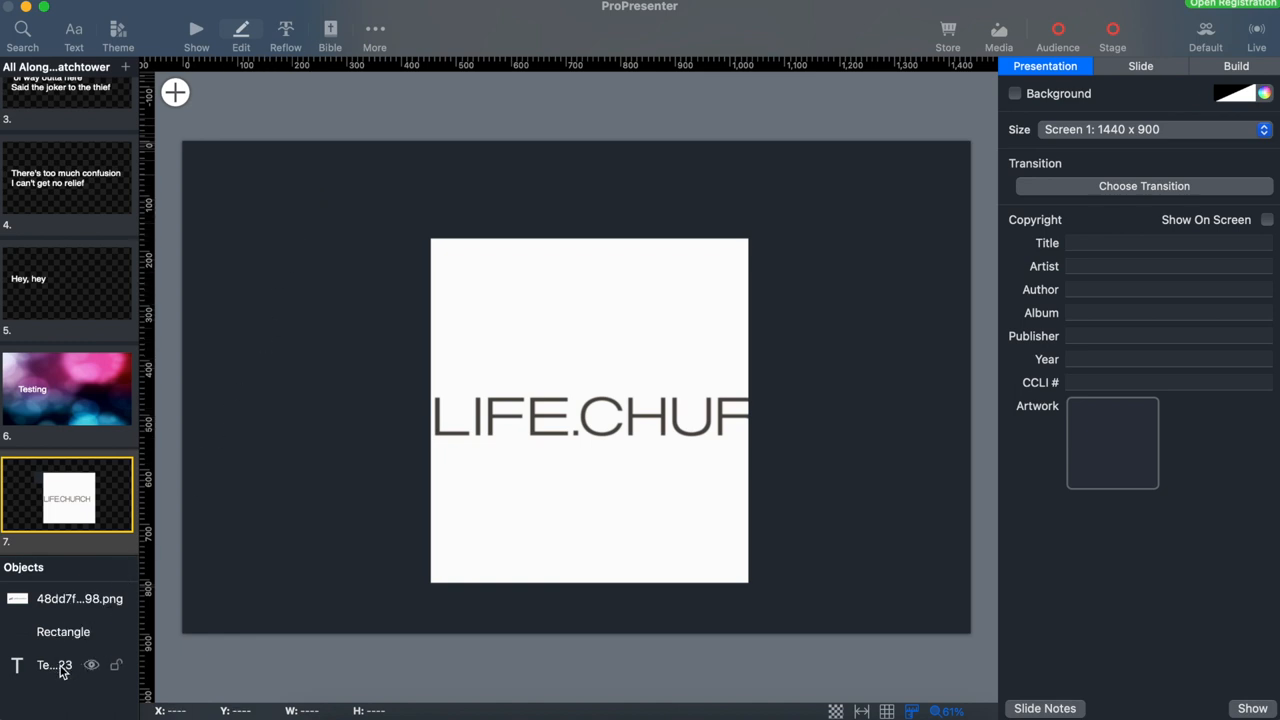
{"action": "left_click_drag", "start_coordinate": [54, 664], "coordinate": [54, 584]}
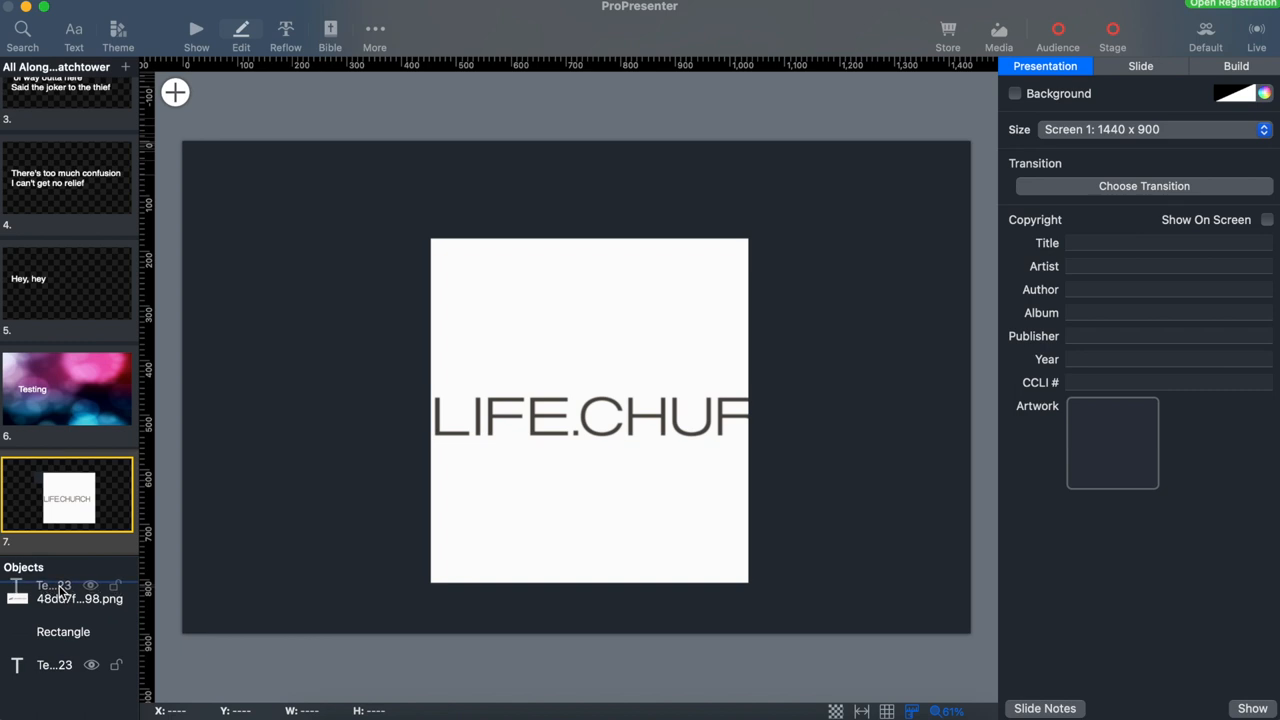
{"action": "left_click", "coordinate": [54, 590]}
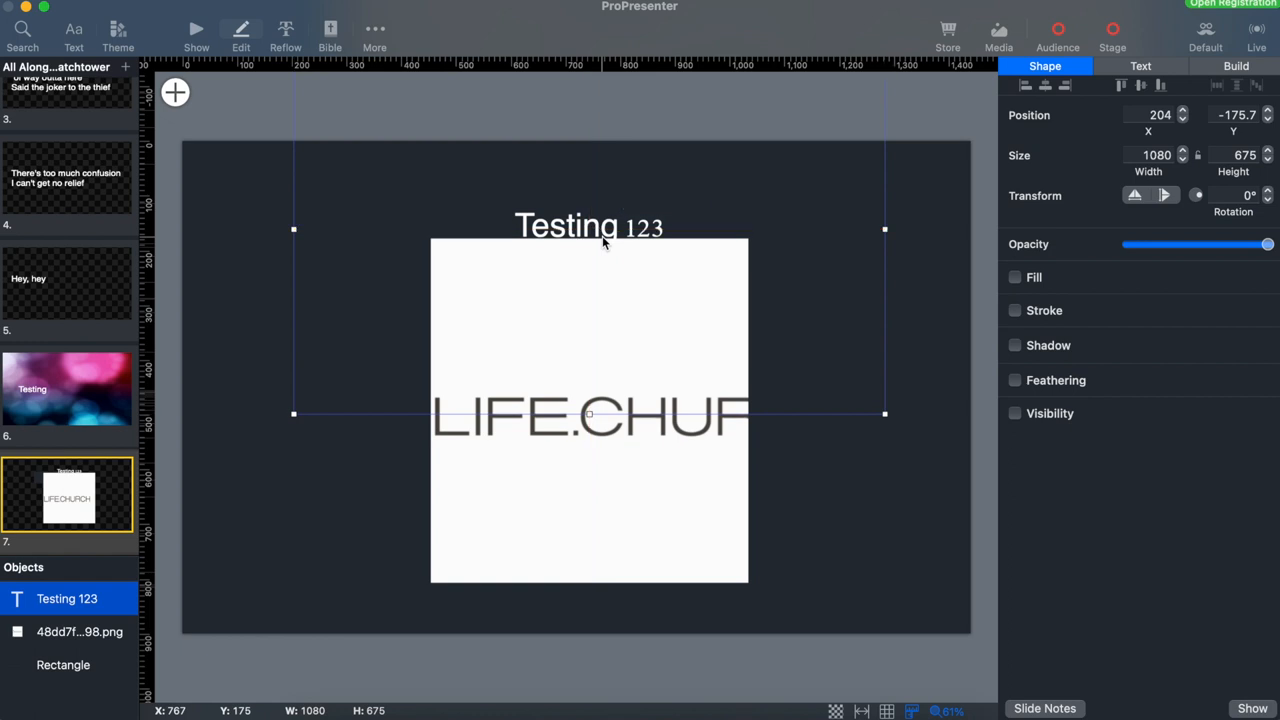
Return to the show view's slide grid and scroll down the playlist
{"action": "left_click", "coordinate": [196, 30]}
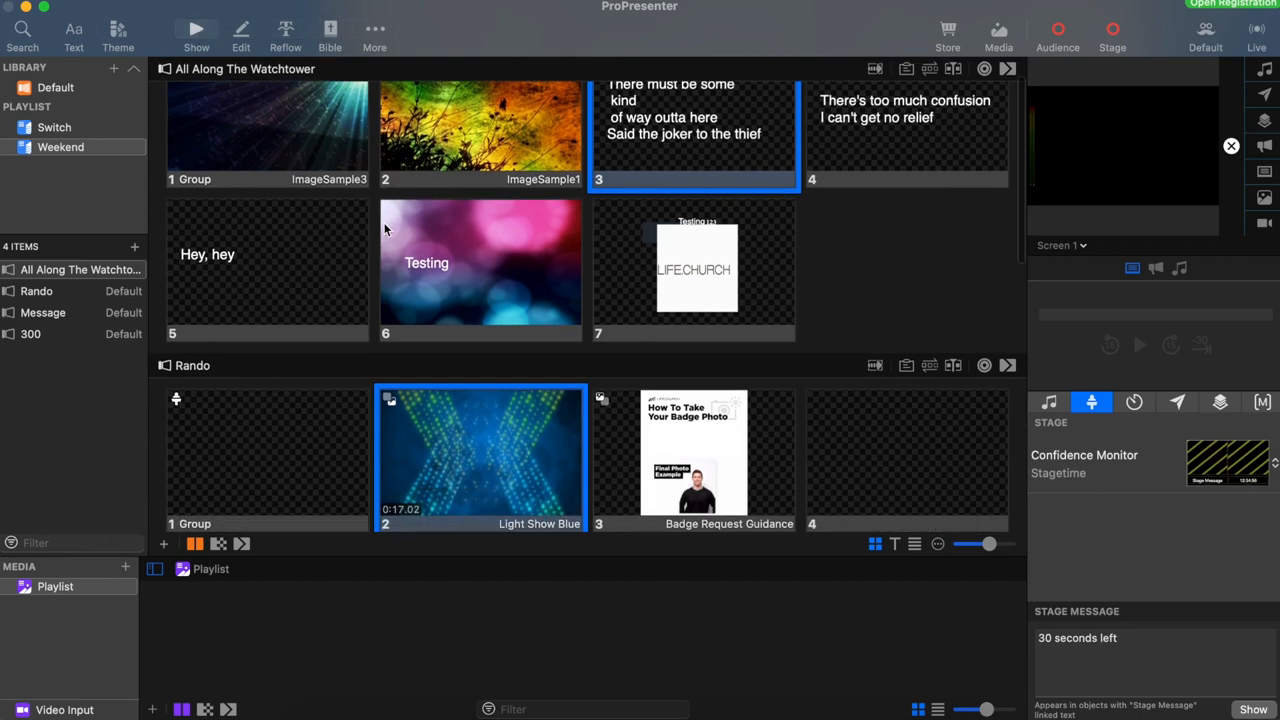
{"action": "scroll", "scroll_direction": "down", "scroll_amount": 3}
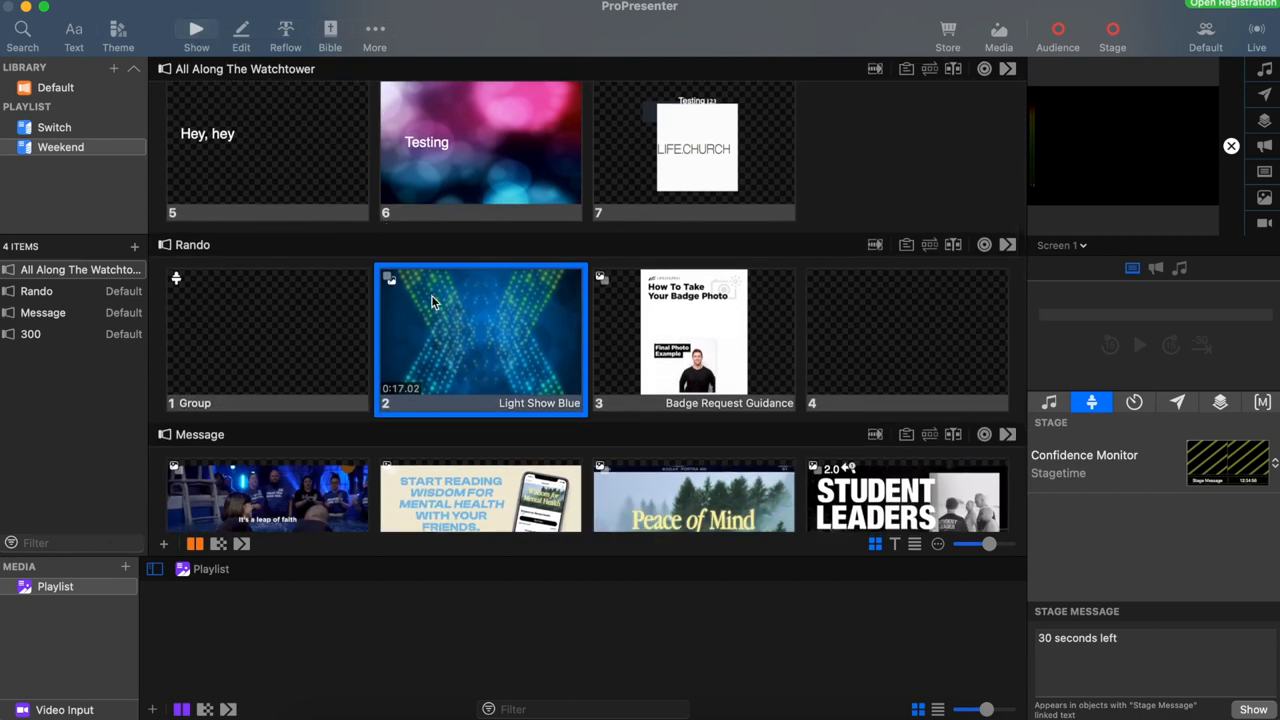
{"action": "mouse_move", "coordinate": [596, 324]}
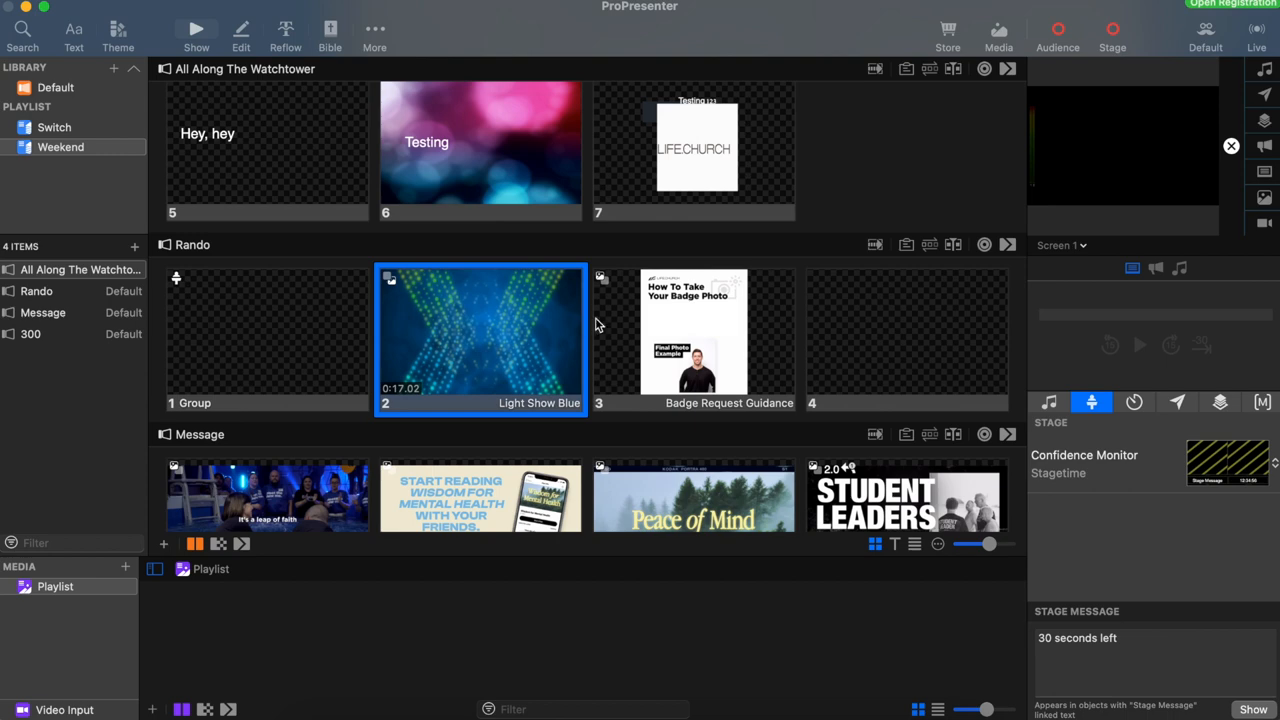
{"action": "mouse_move", "coordinate": [668, 340]}
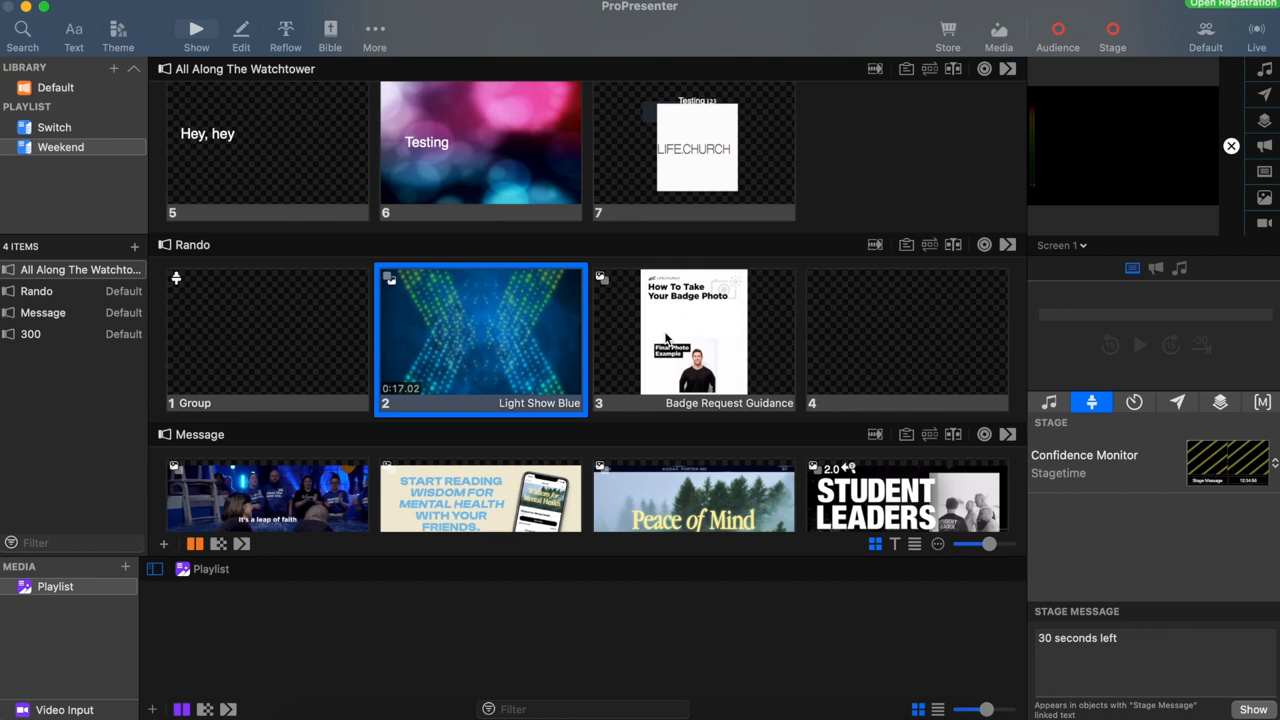
Bring up the slide options for slide 3 'Badge Request Guidance' in the Rando presentation
{"action": "right_click", "coordinate": [692, 336]}
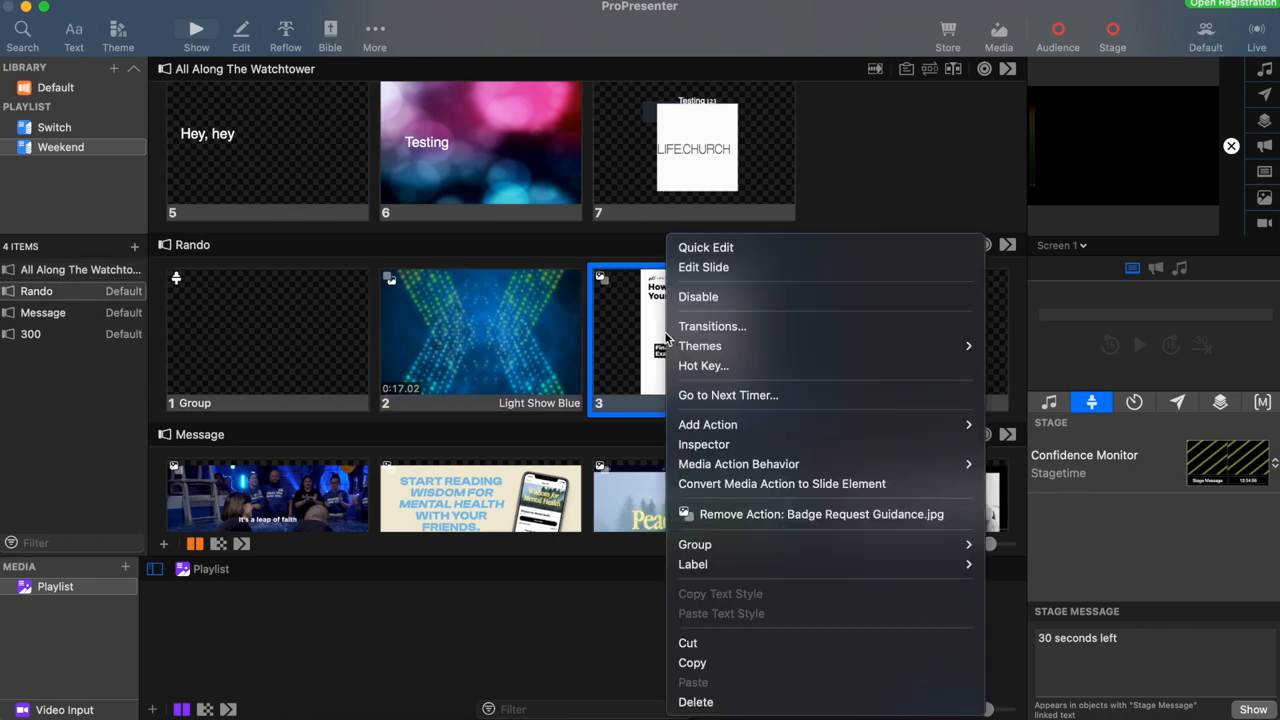
{"action": "mouse_move", "coordinate": [730, 490]}
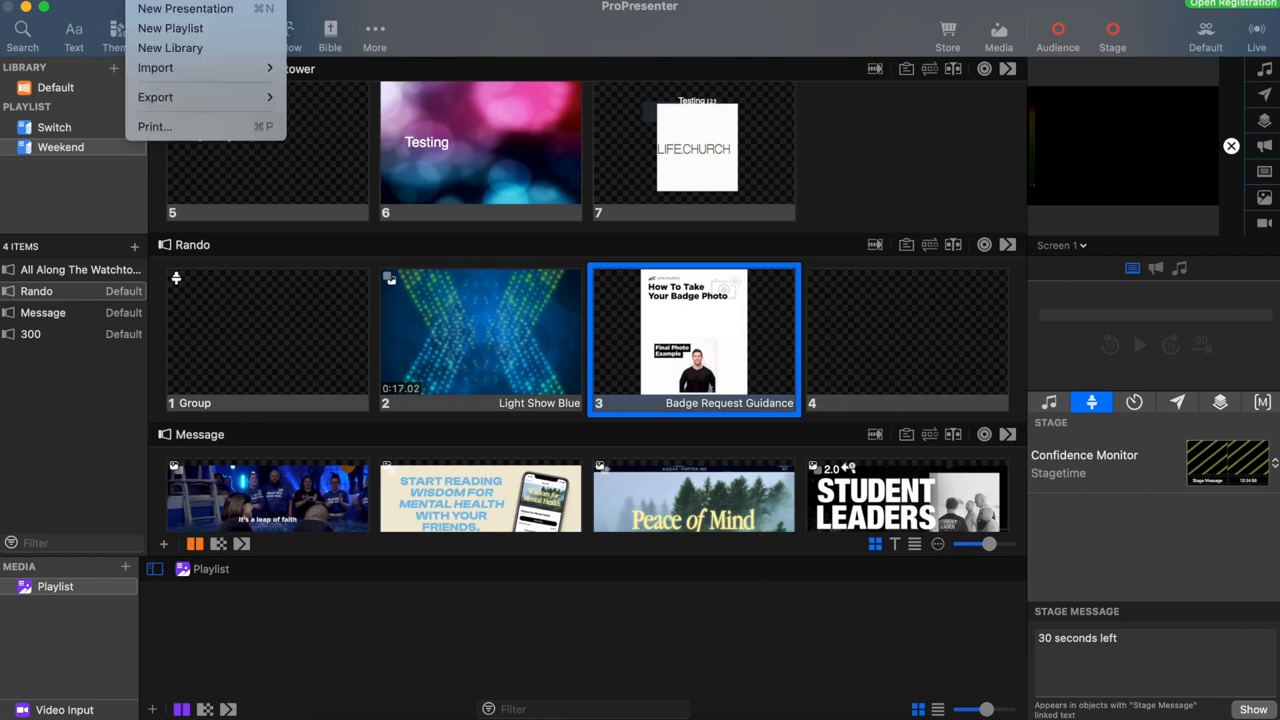
Create a new presentation titled 'Grace Upon Grace'
{"action": "left_click", "coordinate": [184, 8]}
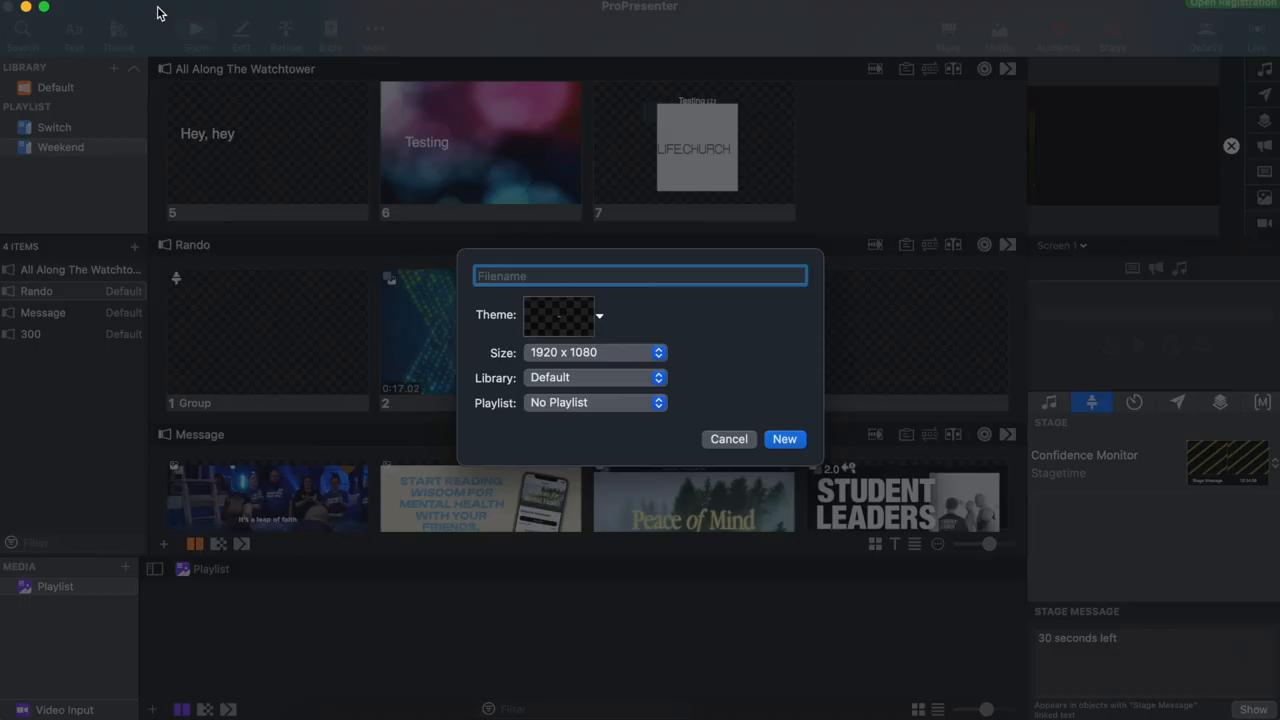
{"action": "type", "text": "Grace Upon Grace"}
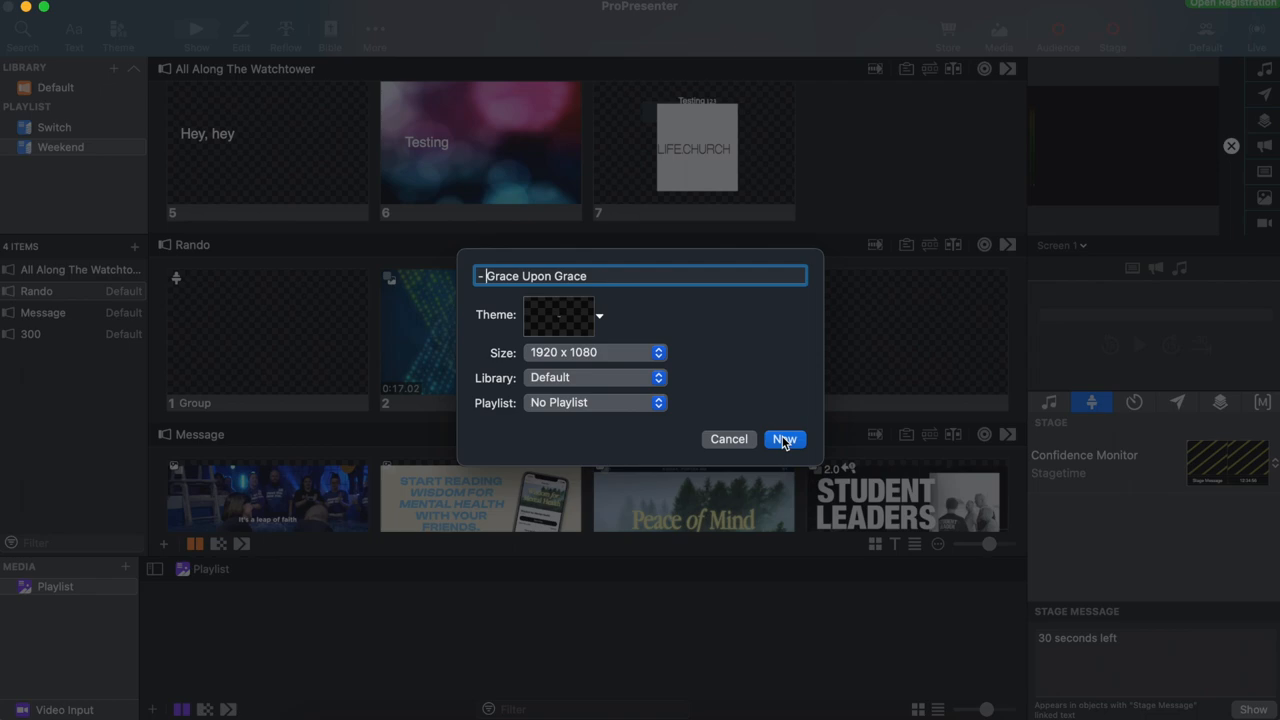
{"action": "left_click", "coordinate": [784, 440]}
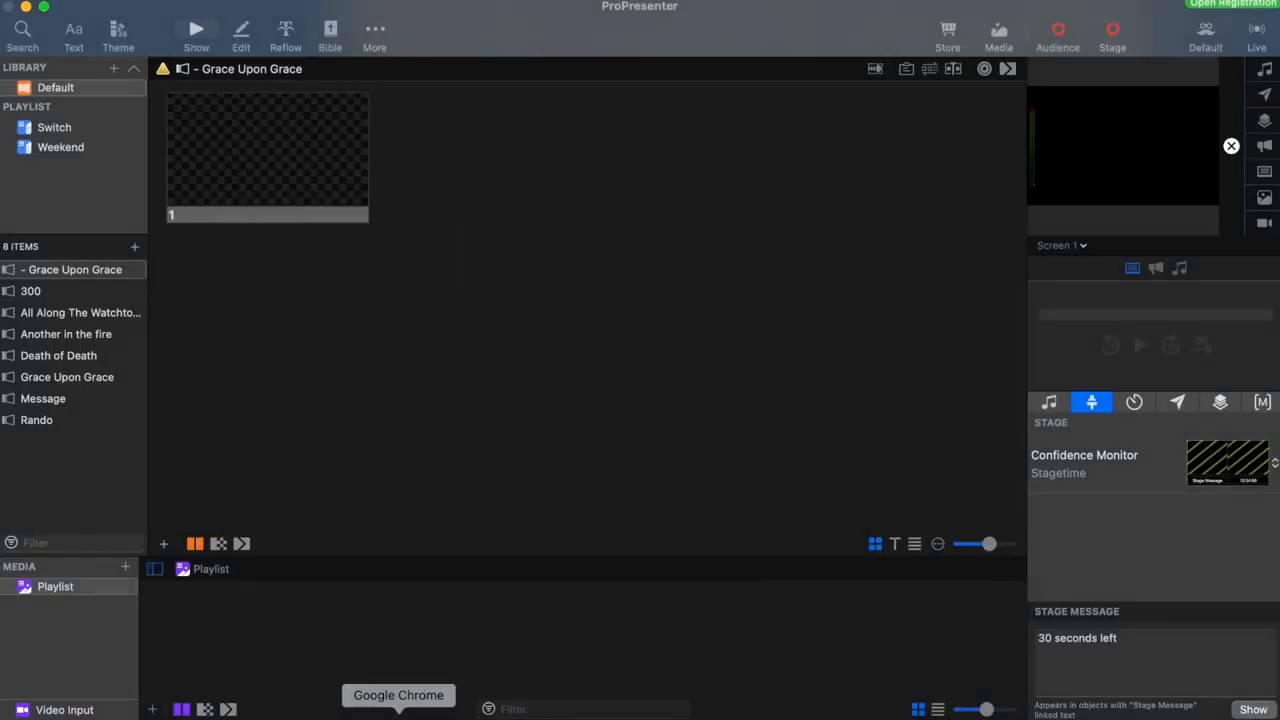
Switch to the Chrome lyrics page and select the song's lyrics
{"action": "left_click", "coordinate": [398, 696]}
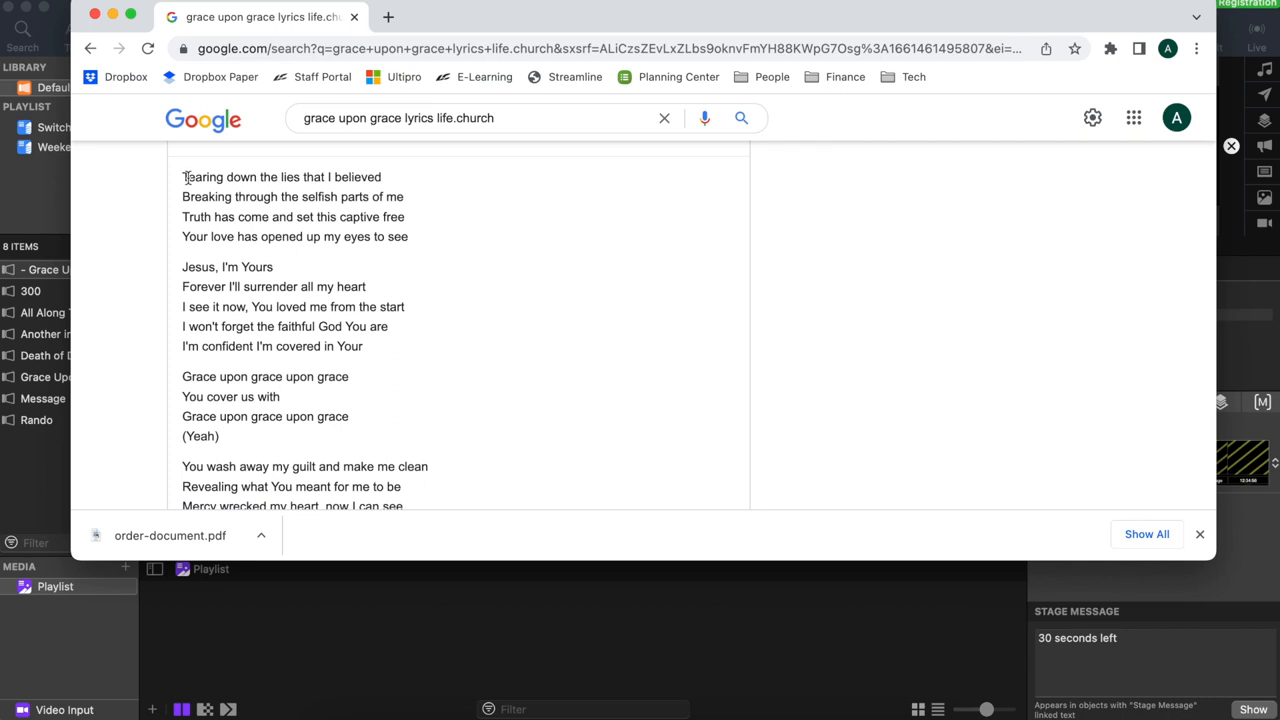
{"action": "left_click_drag", "start_coordinate": [182, 176], "coordinate": [220, 436]}
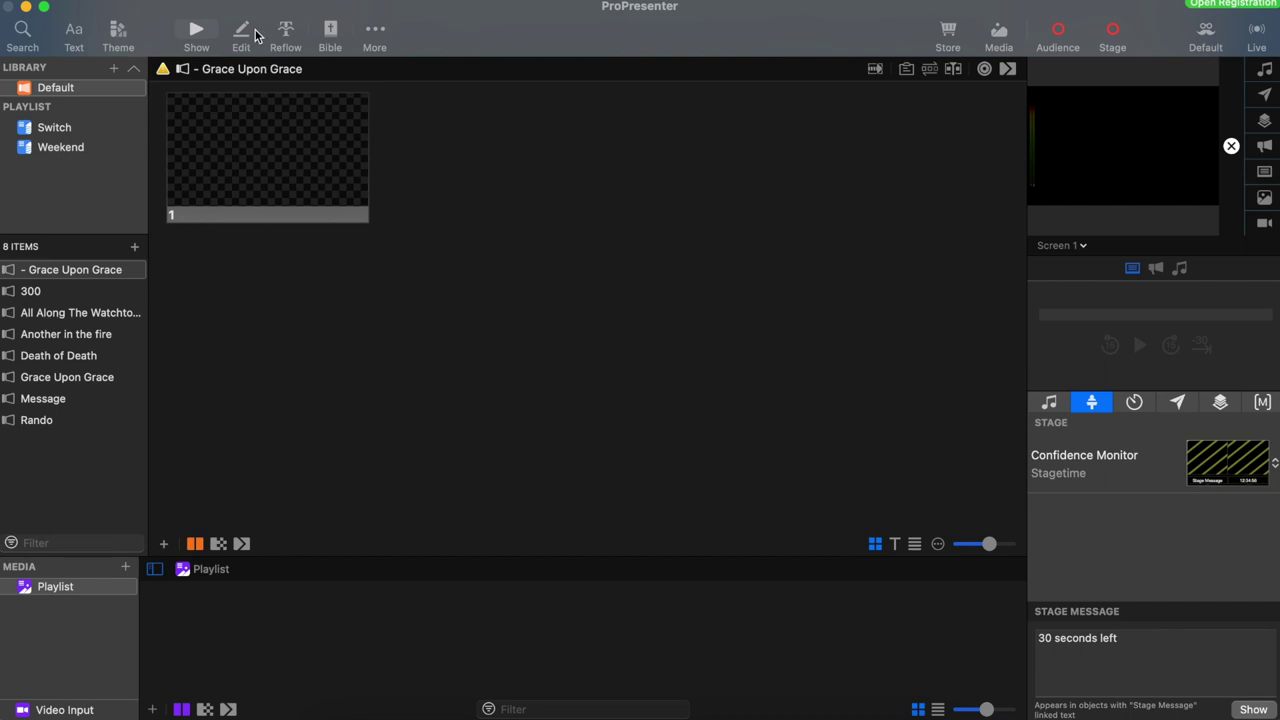
{"action": "mouse_move", "coordinate": [286, 36]}
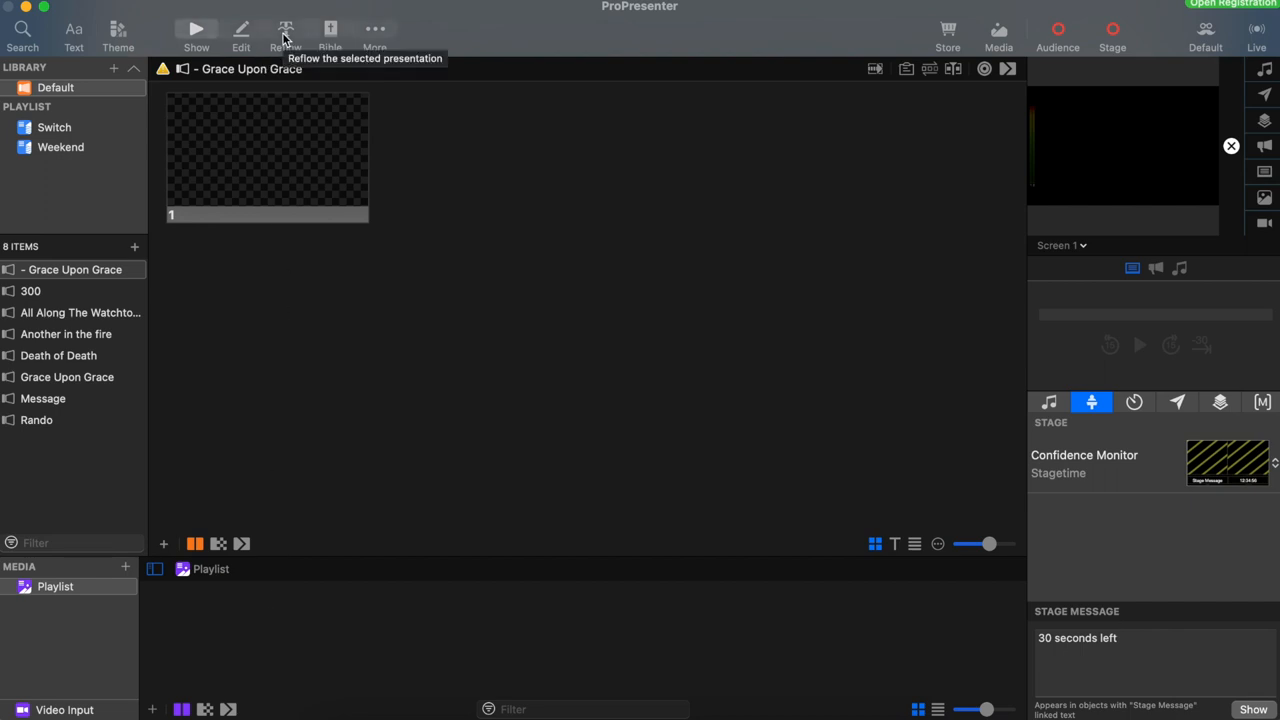
Enter Reflow for the pasted lyrics and adjust the text size to a readable level
{"action": "left_click", "coordinate": [284, 30]}
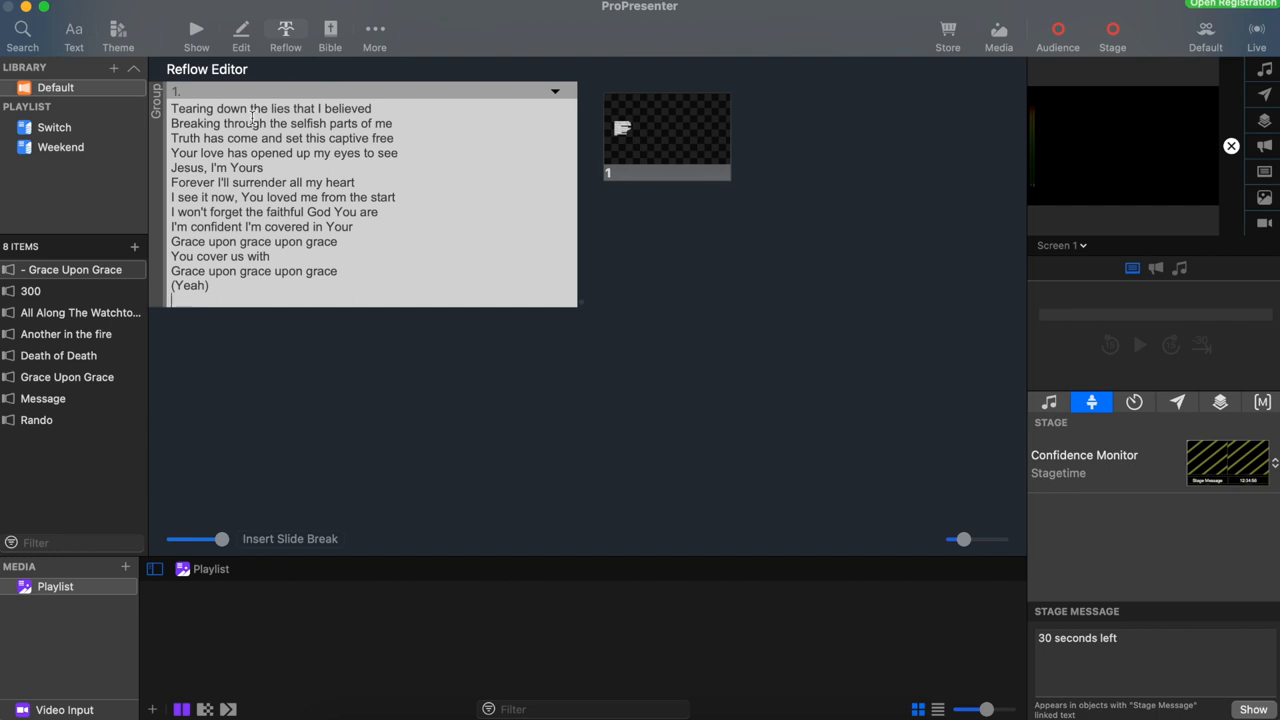
{"action": "left_click_drag", "start_coordinate": [220, 540], "coordinate": [212, 540]}
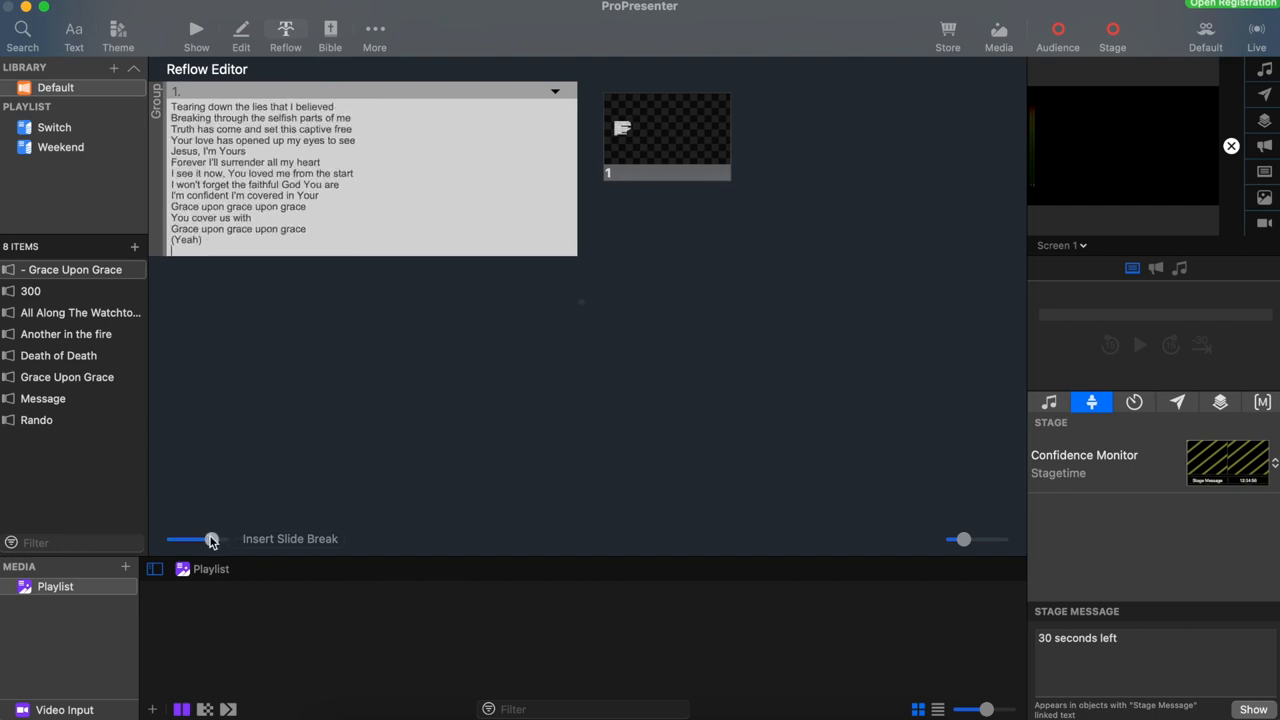
{"action": "left_click_drag", "start_coordinate": [210, 540], "coordinate": [222, 540]}
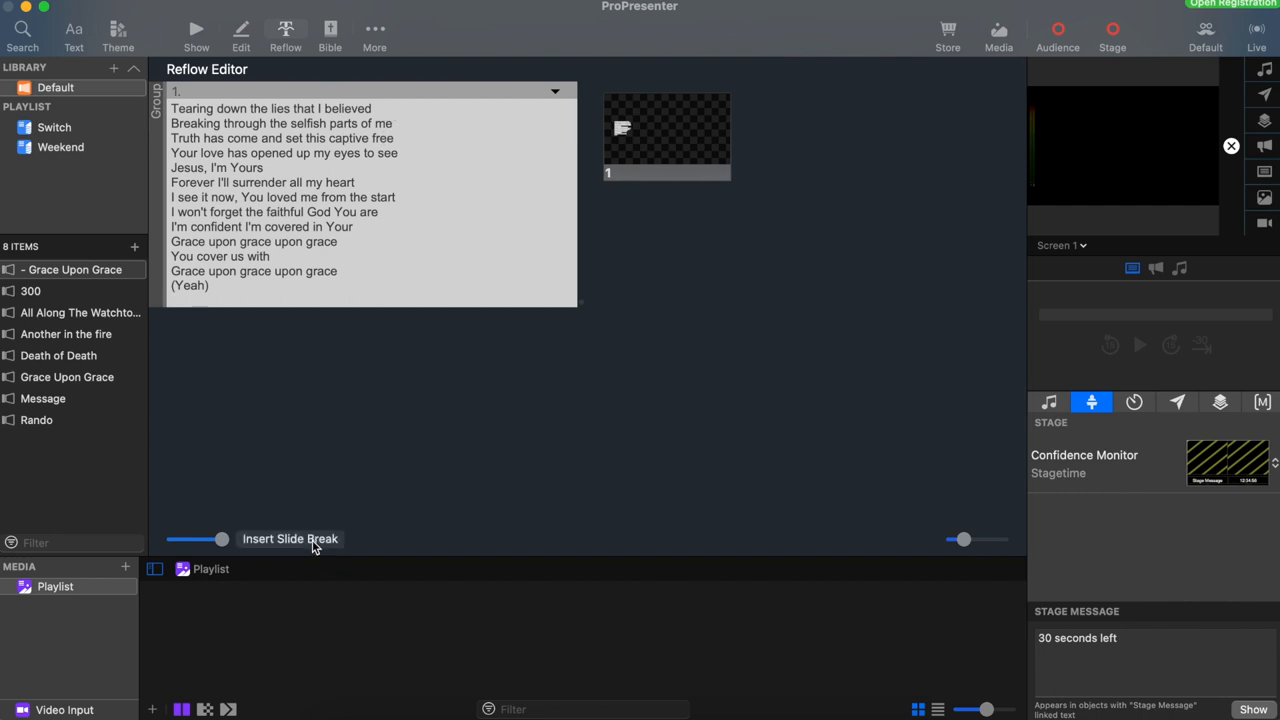
Insert two slide breaks so the lyrics form three slides, two lines each up front
{"action": "left_click", "coordinate": [290, 538]}
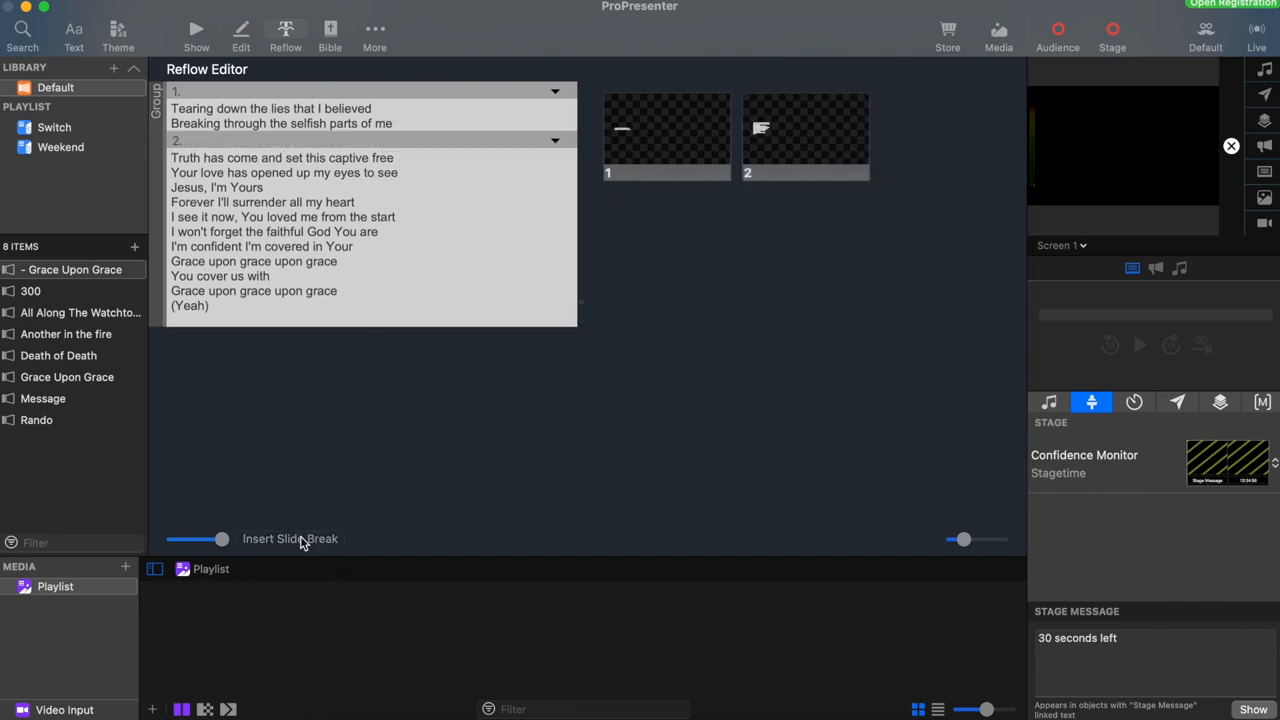
{"action": "left_click", "coordinate": [290, 538]}
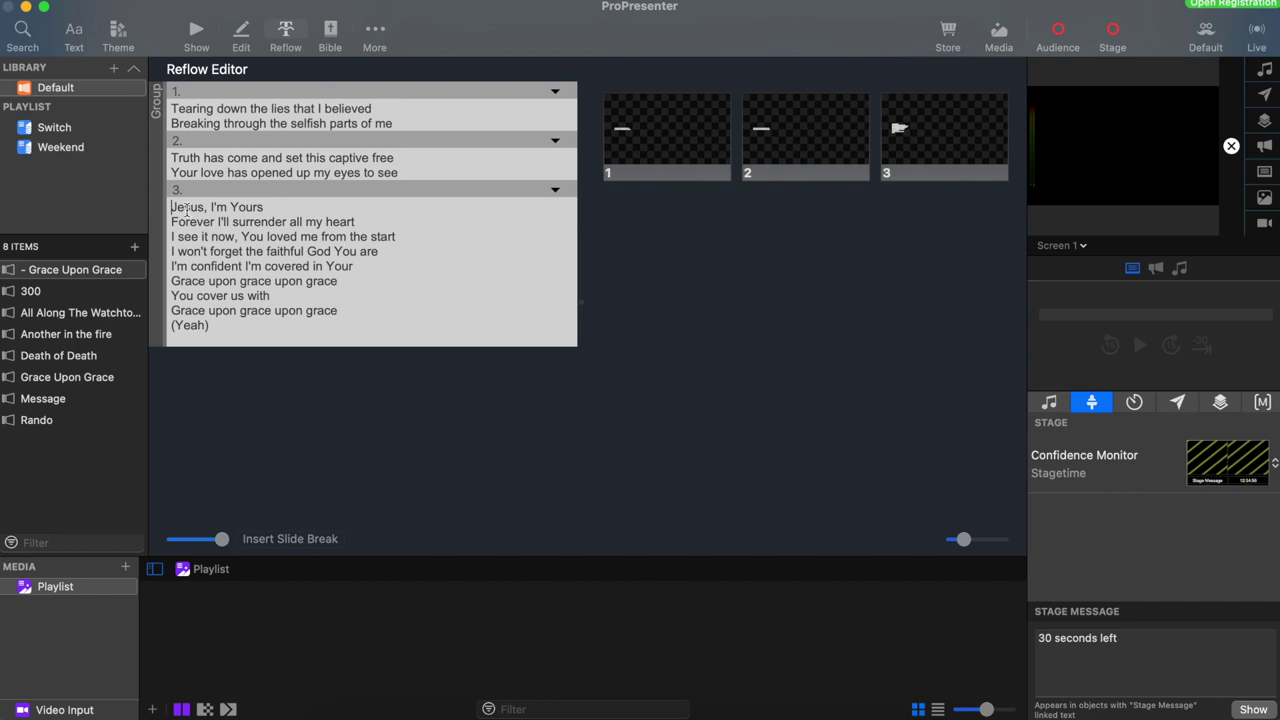
Set the lyric text typeface to Apple Chancery across the slides
{"action": "left_click", "coordinate": [72, 36]}
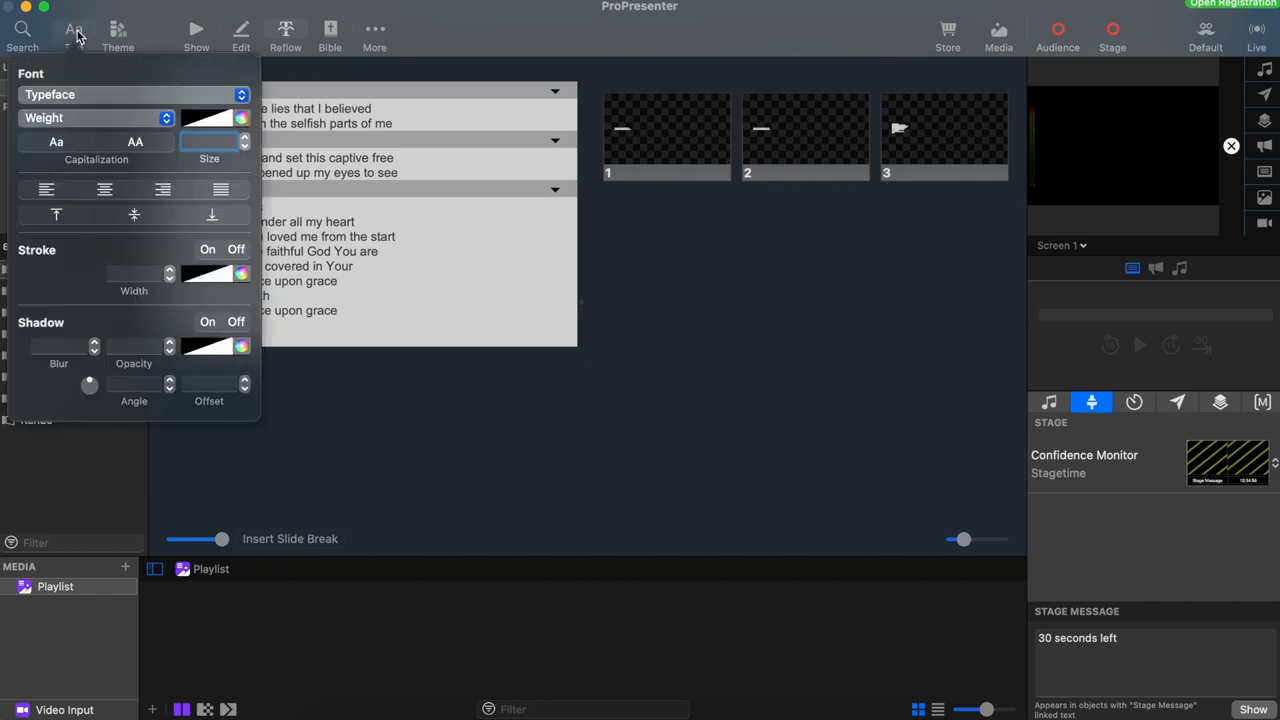
{"action": "left_click", "coordinate": [130, 94]}
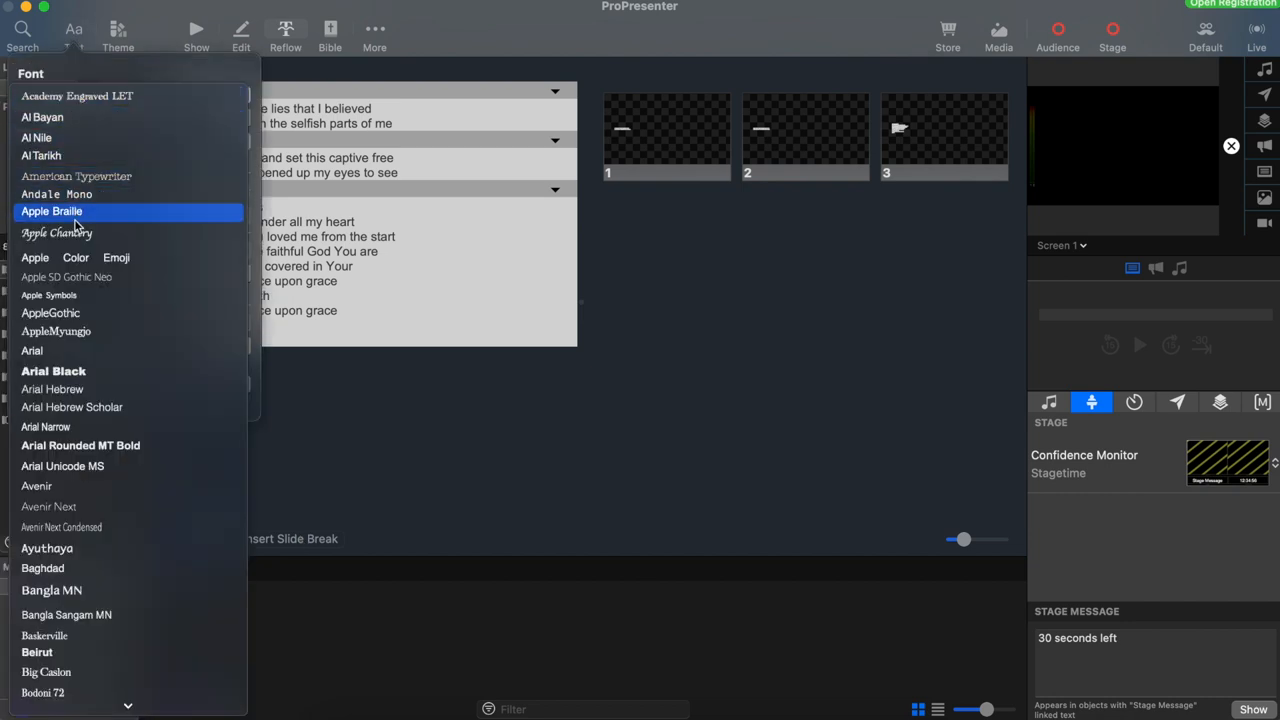
{"action": "left_click", "coordinate": [56, 232]}
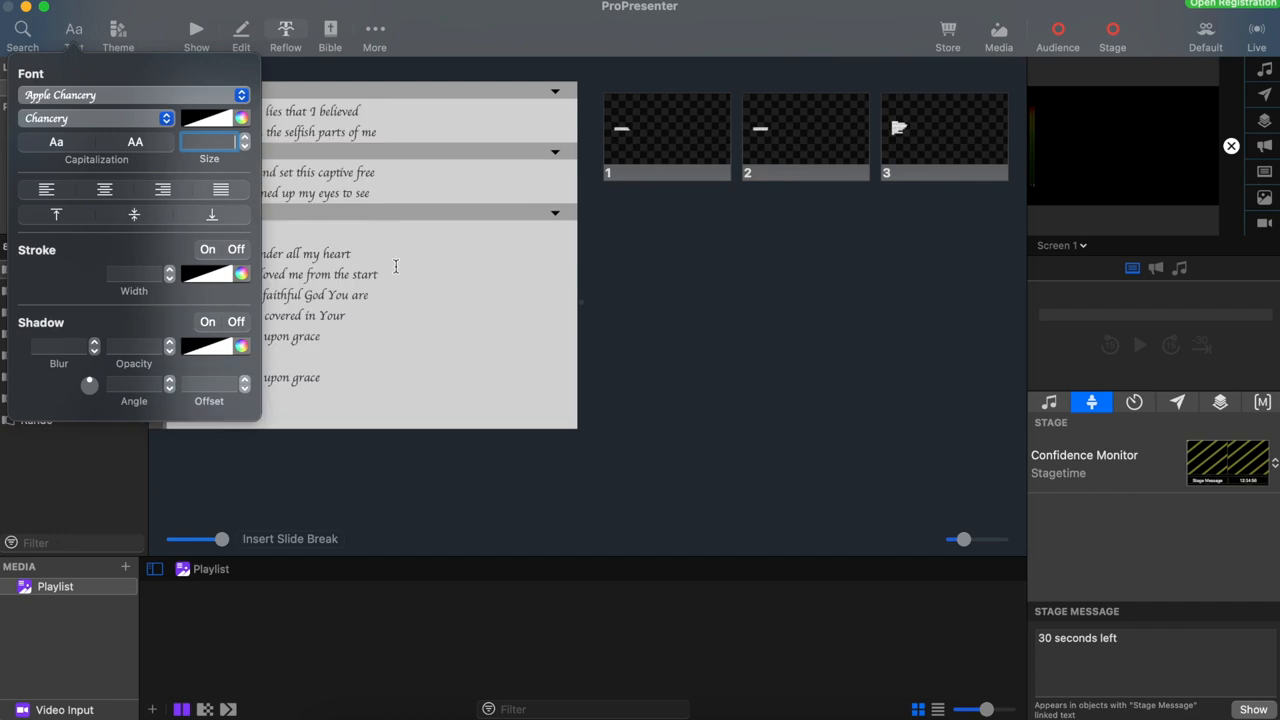
{"action": "left_click", "coordinate": [214, 50]}
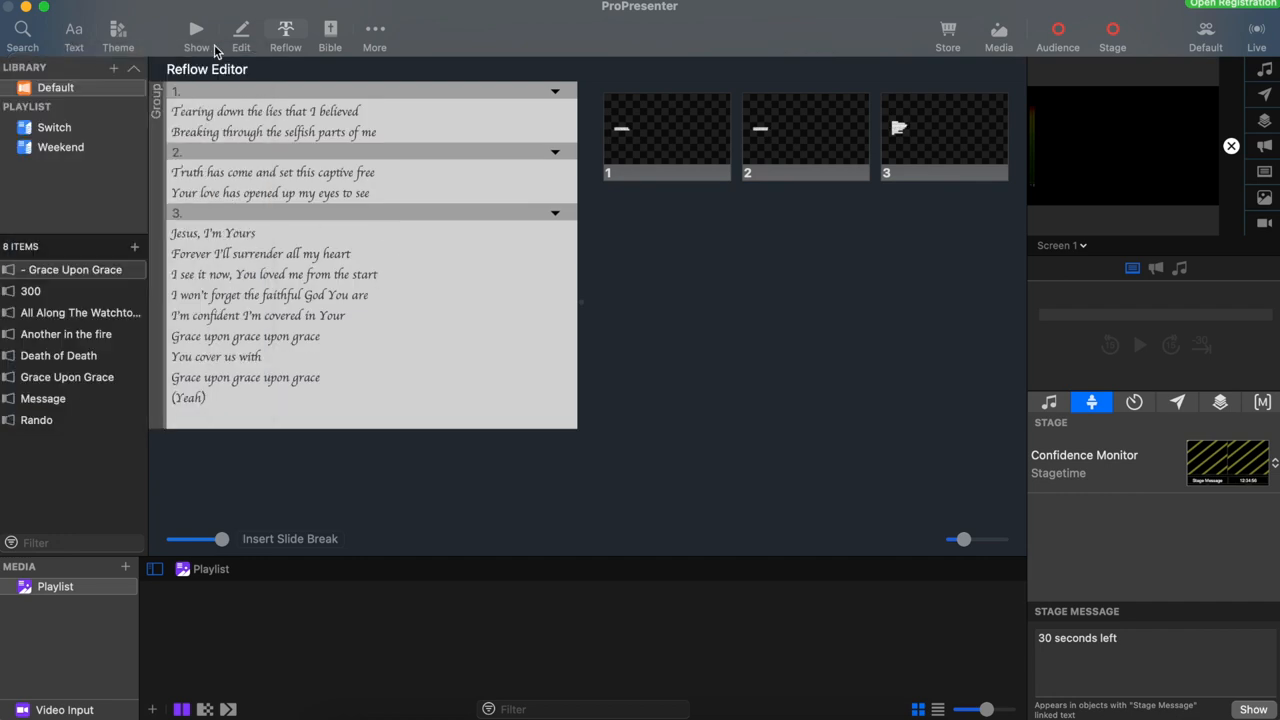
Return to the slide grid and add a fourth blank slide to Grace Upon Grace
{"action": "left_click", "coordinate": [196, 30]}
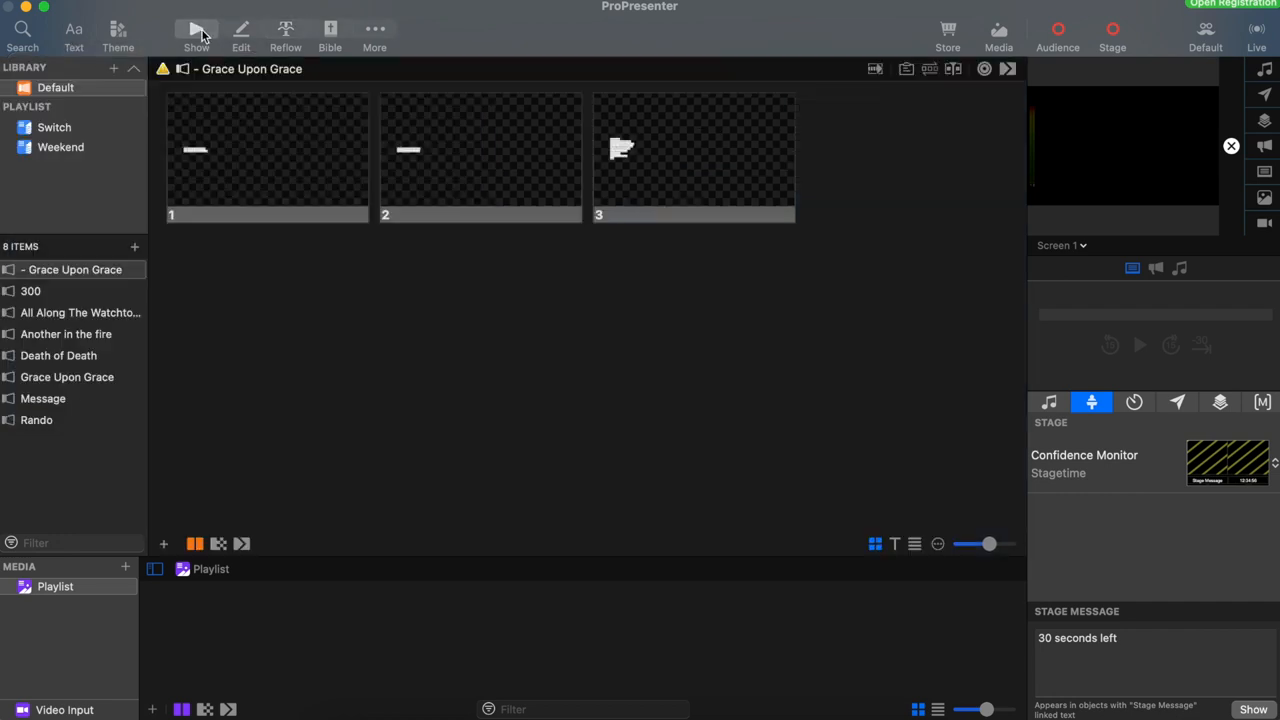
{"action": "mouse_move", "coordinate": [212, 68]}
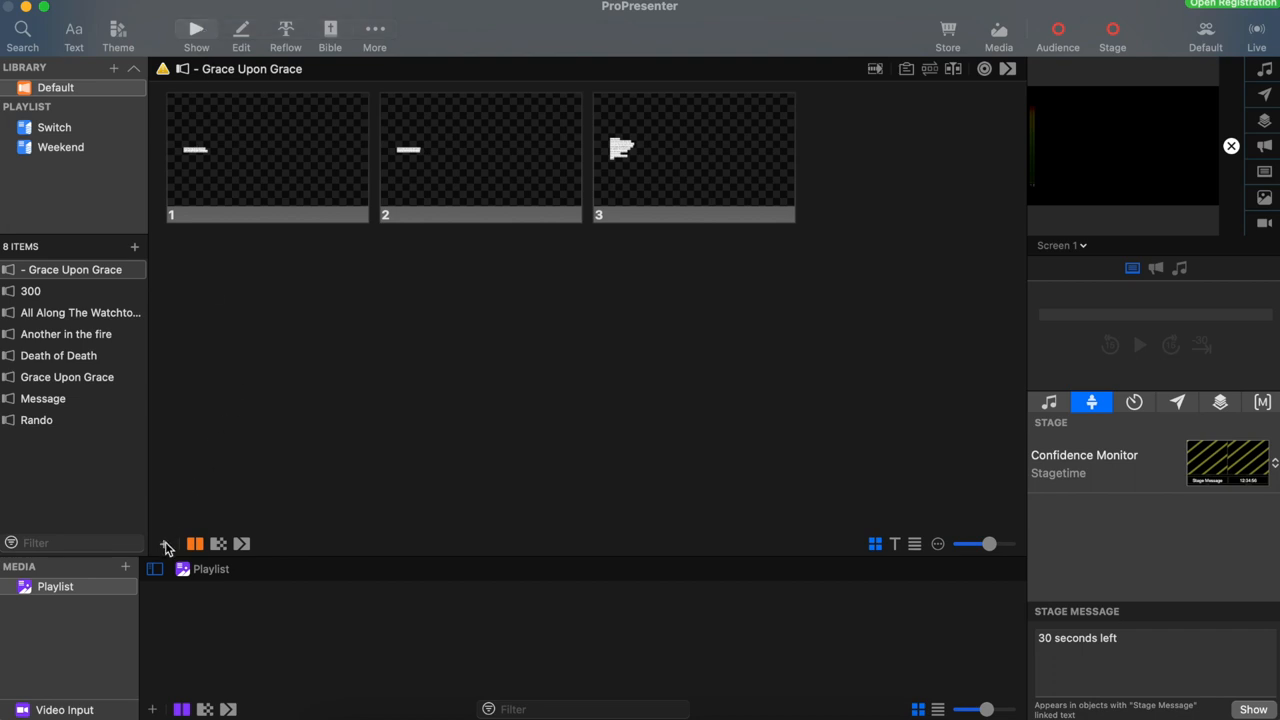
{"action": "left_click", "coordinate": [164, 544]}
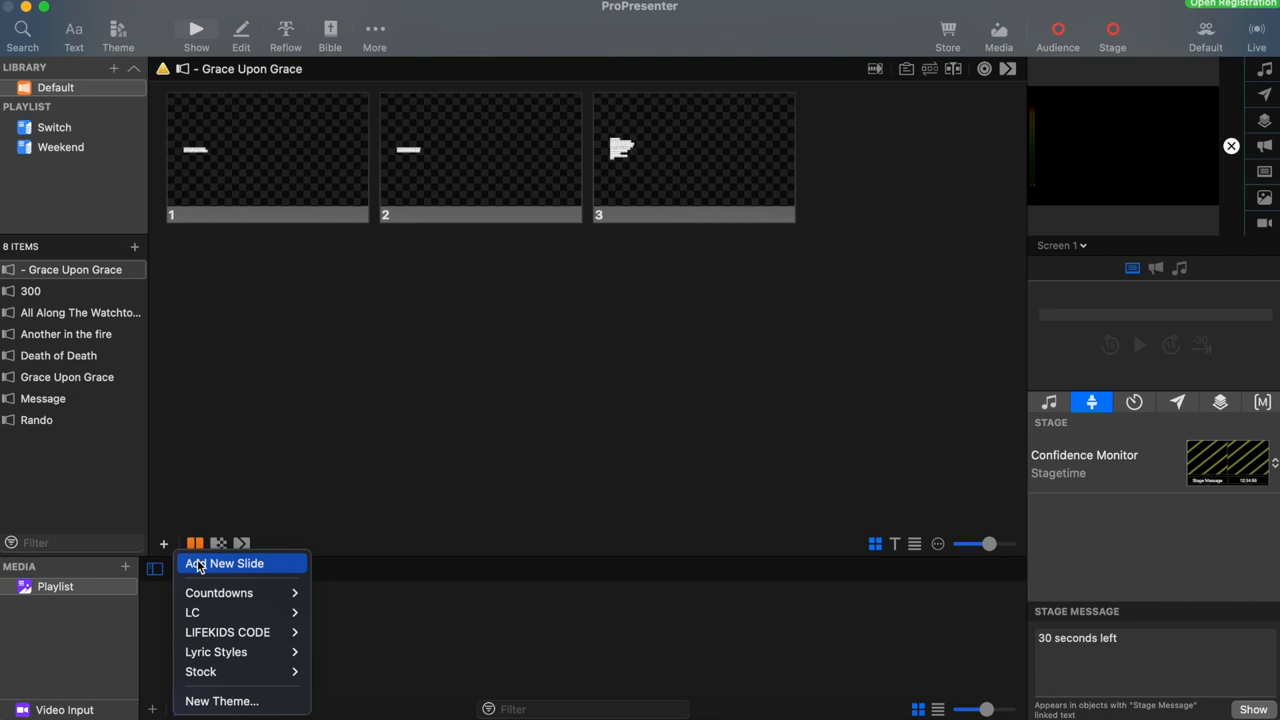
{"action": "left_click", "coordinate": [224, 564]}
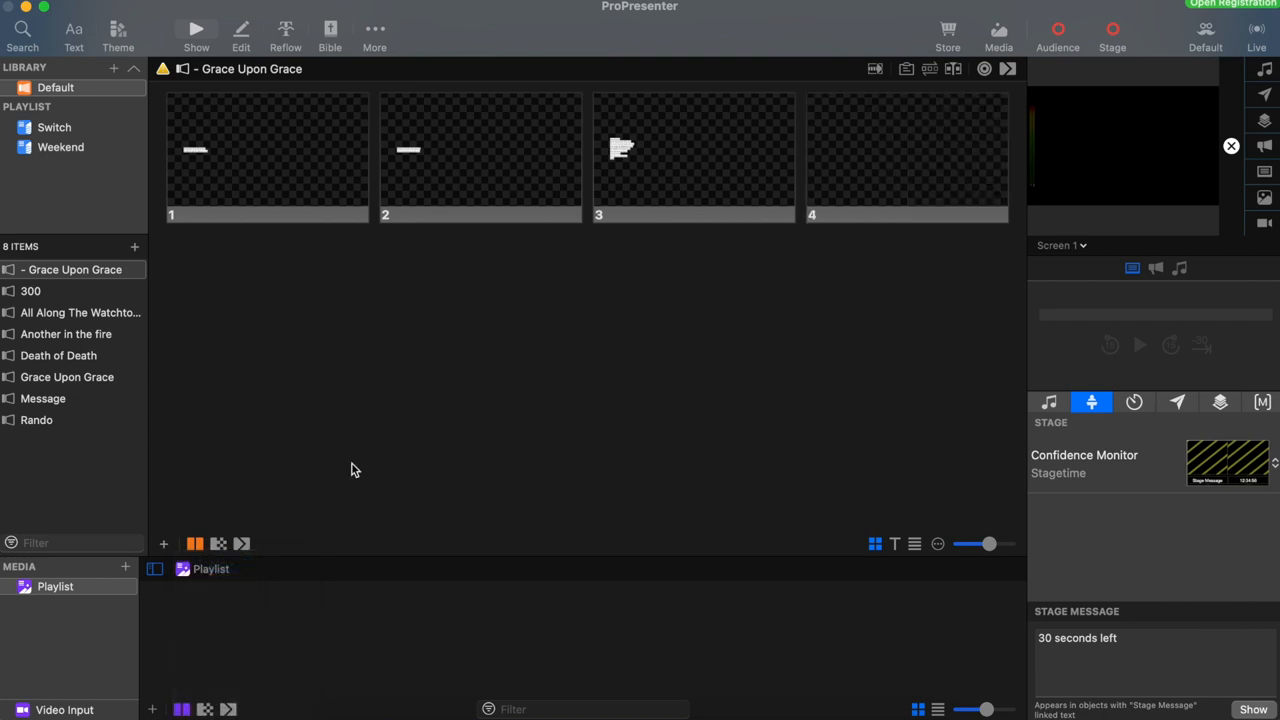